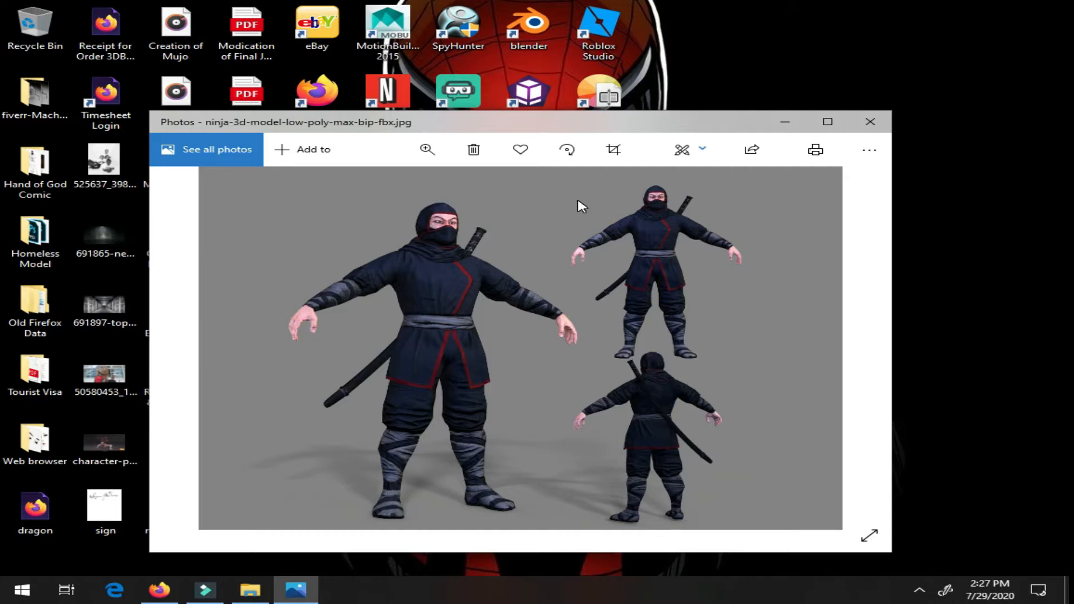
mouse_move(608, 183)
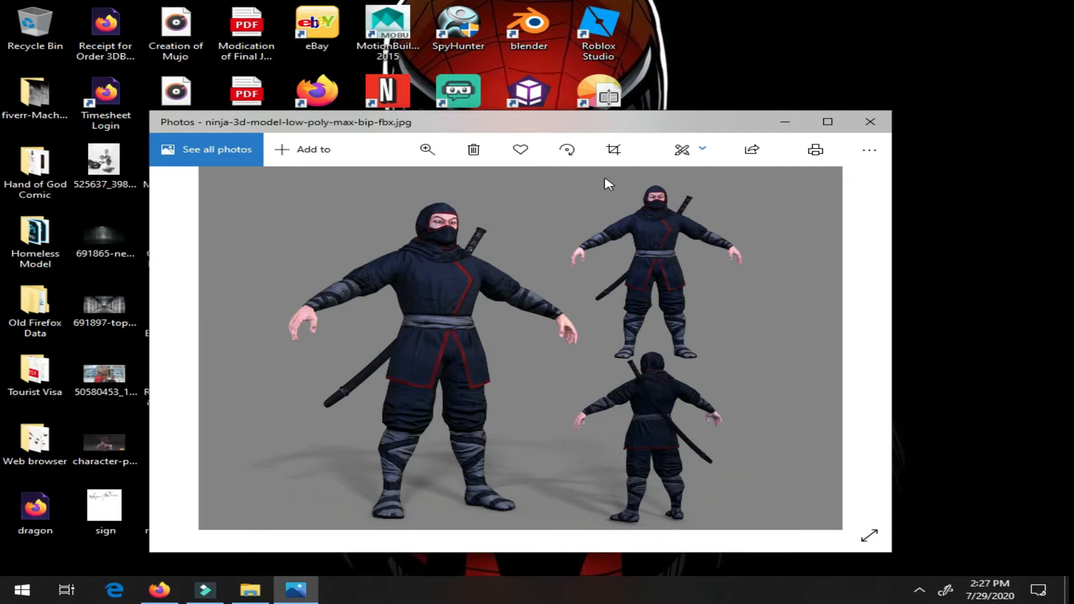
mouse_move(561, 336)
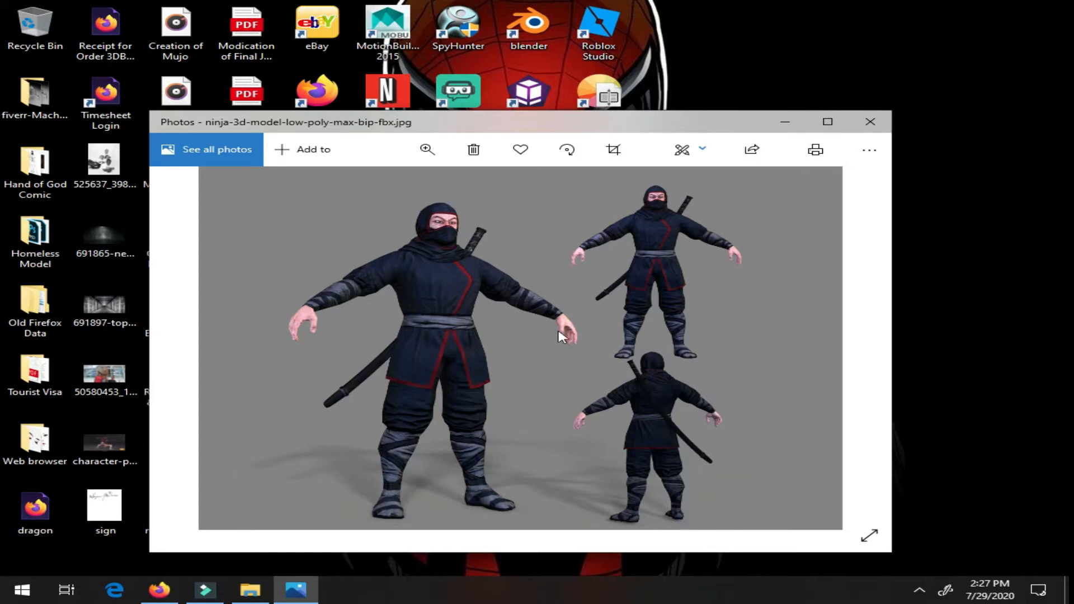
mouse_move(651, 274)
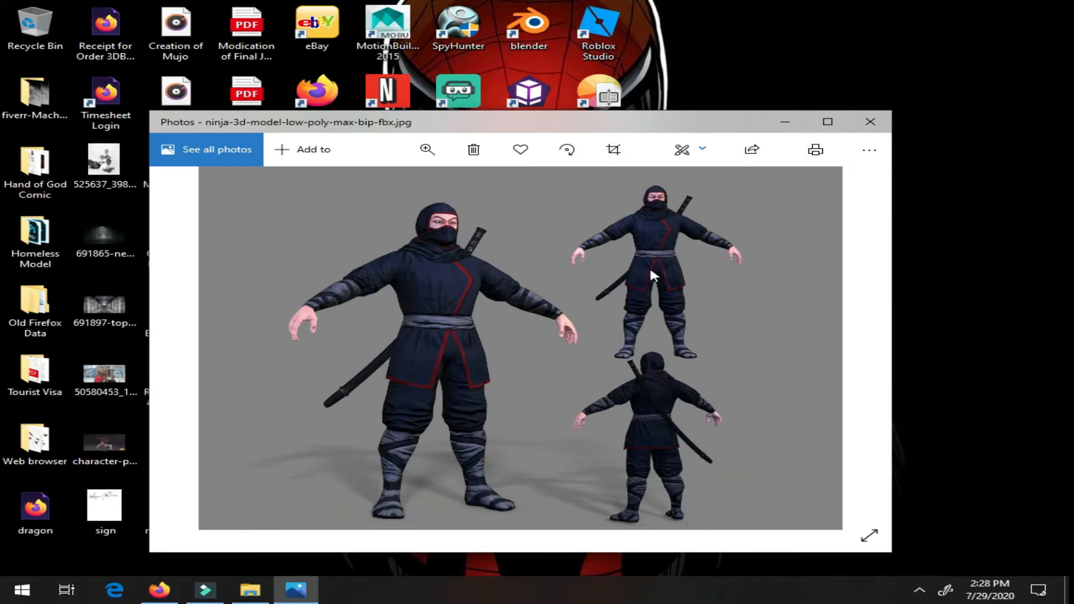
mouse_move(787, 121)
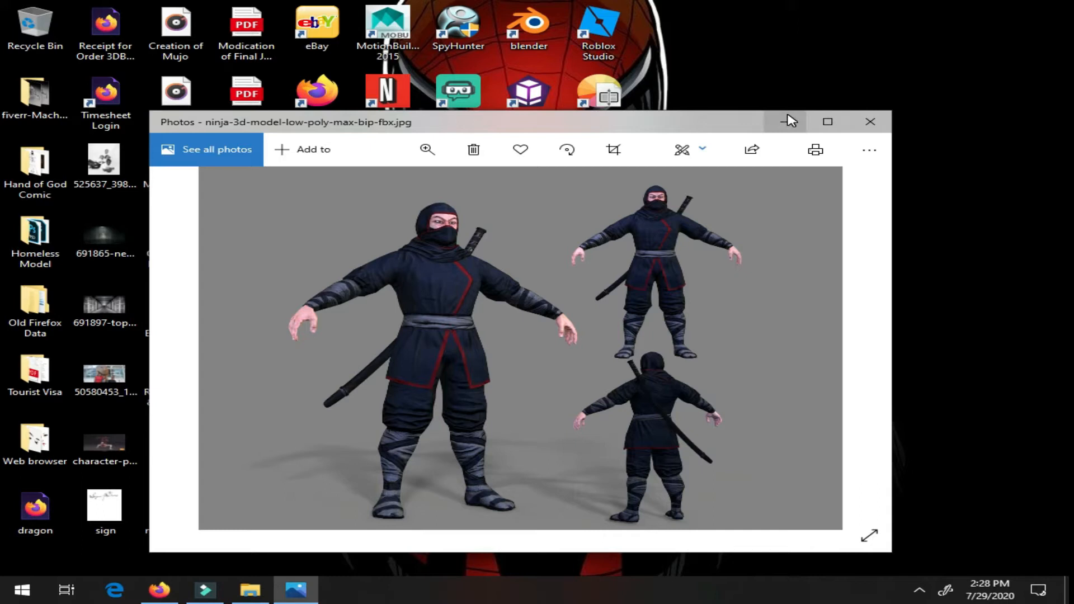
mouse_move(786, 122)
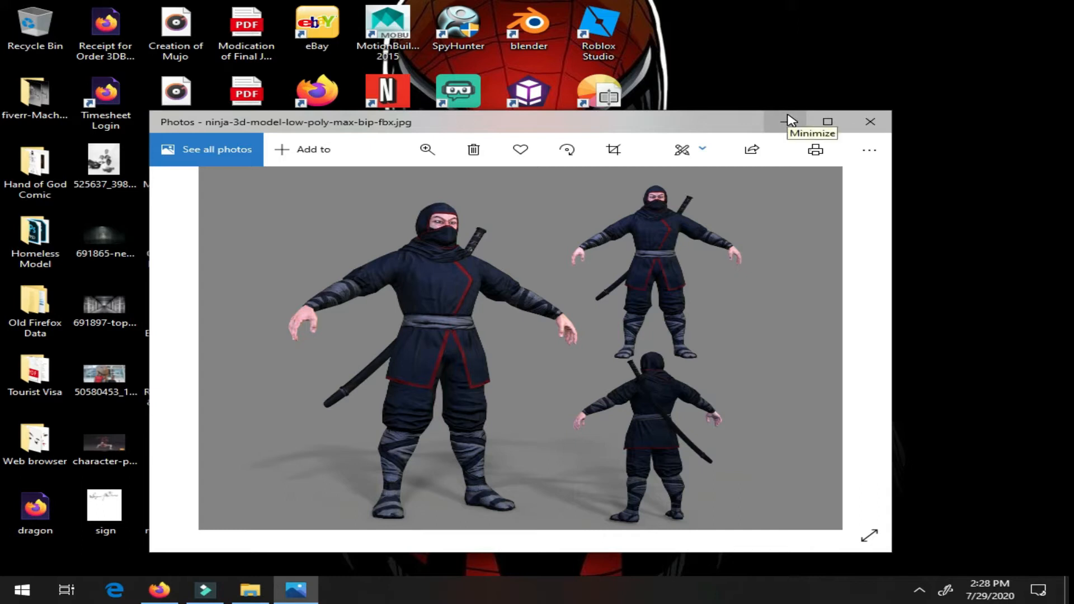
mouse_move(790, 123)
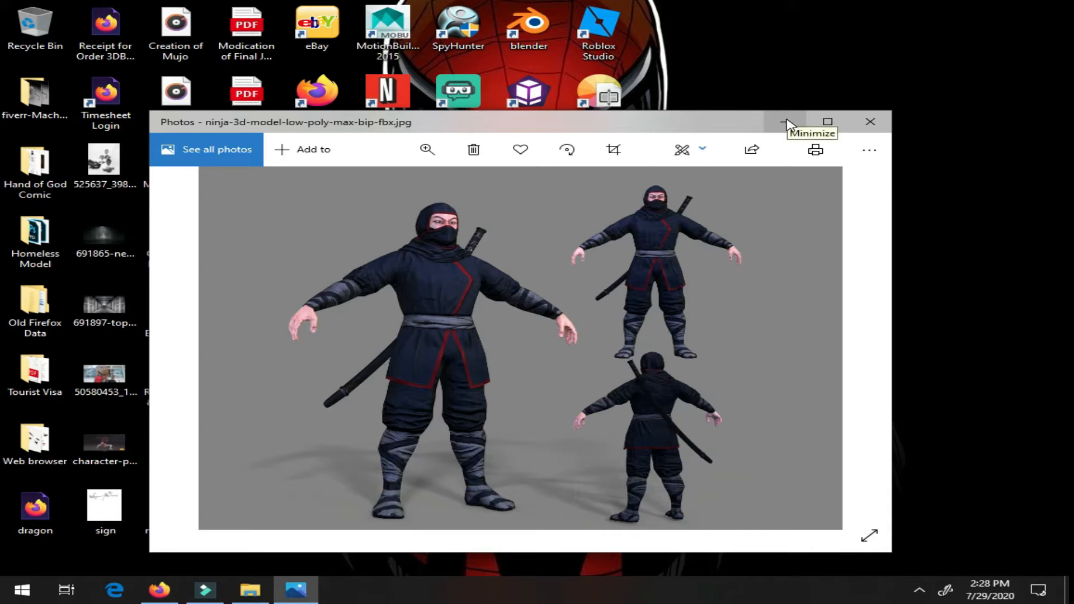
mouse_move(788, 125)
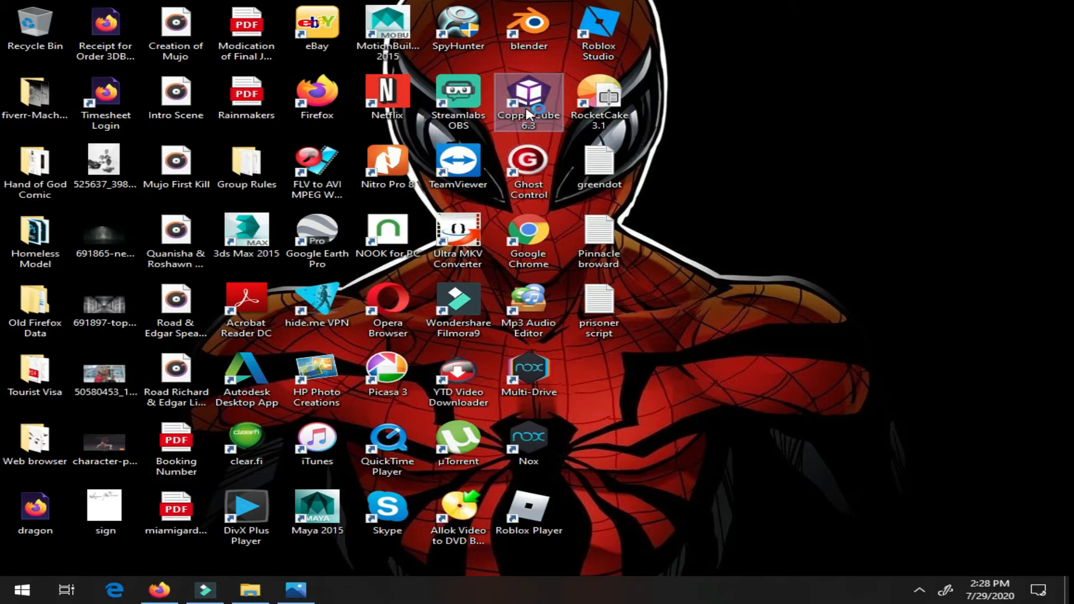
mouse_move(524, 117)
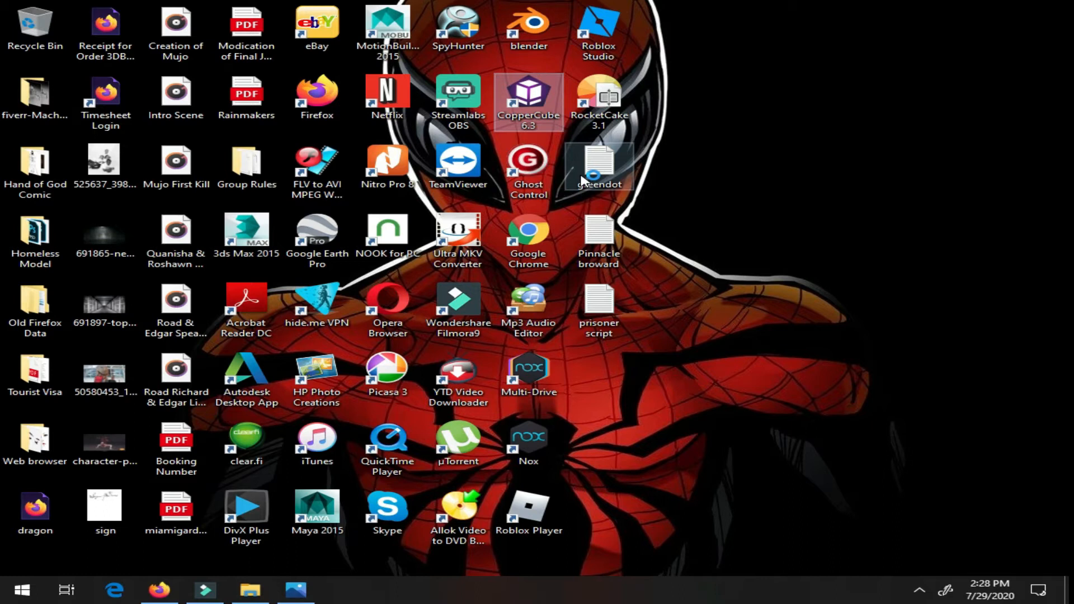
Step: Launch CopperCube 6.3 from its desktop shortcut
double_click(528, 99)
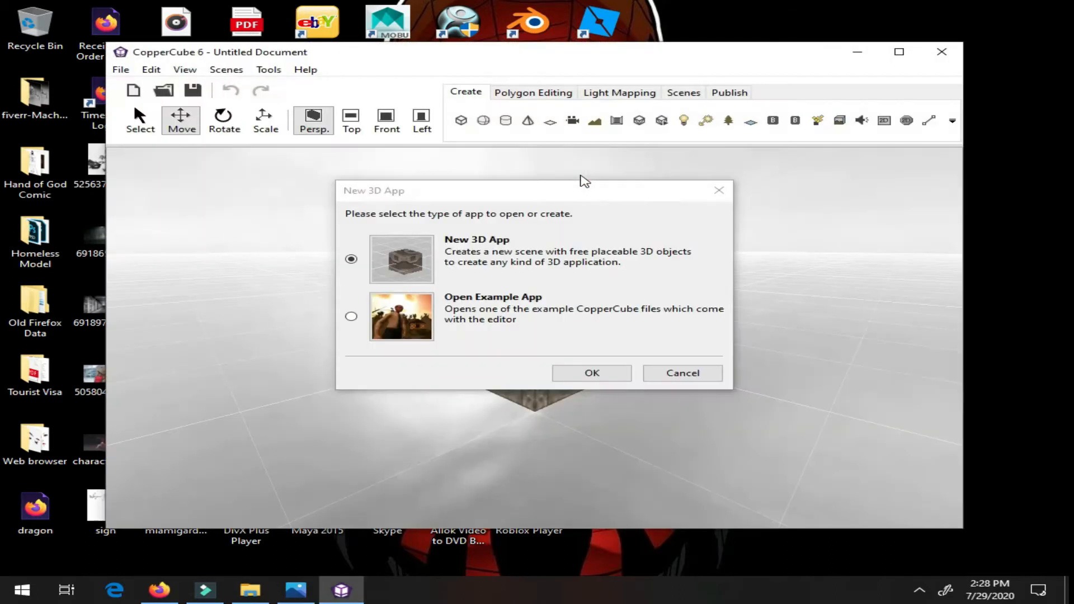
mouse_move(592, 373)
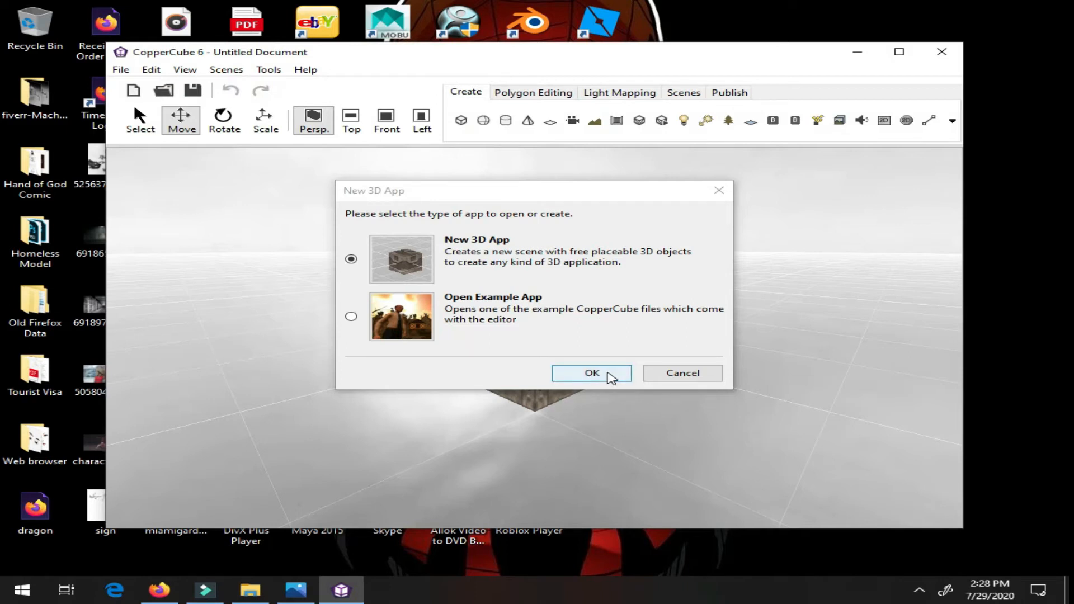
Step: Confirm 'New 3D App', then select and delete the default cube
left_click(591, 373)
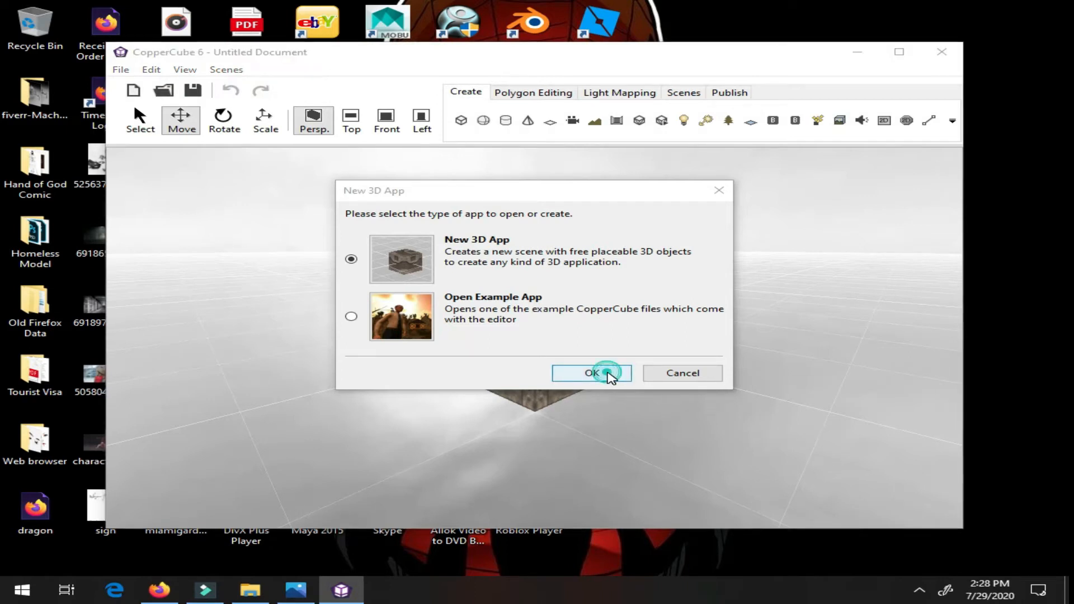
left_click(592, 372)
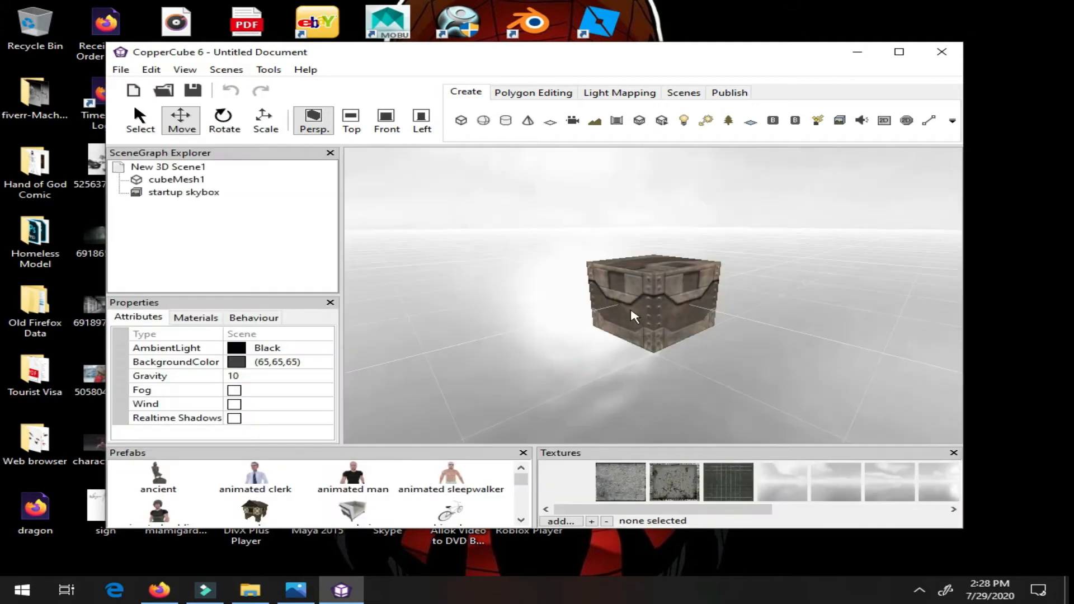
left_click(651, 302)
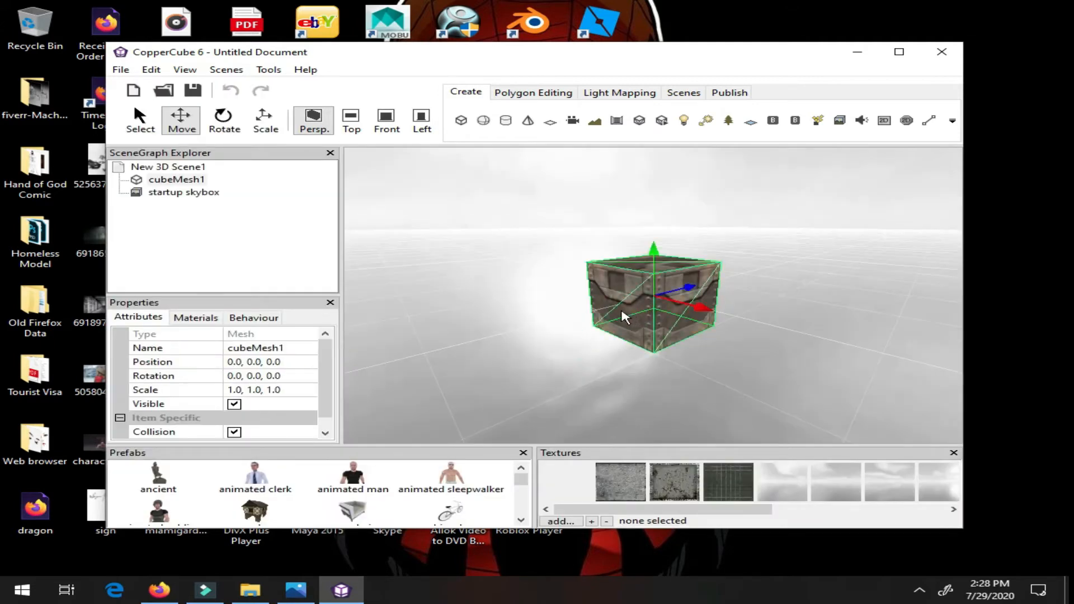
key("Delete")
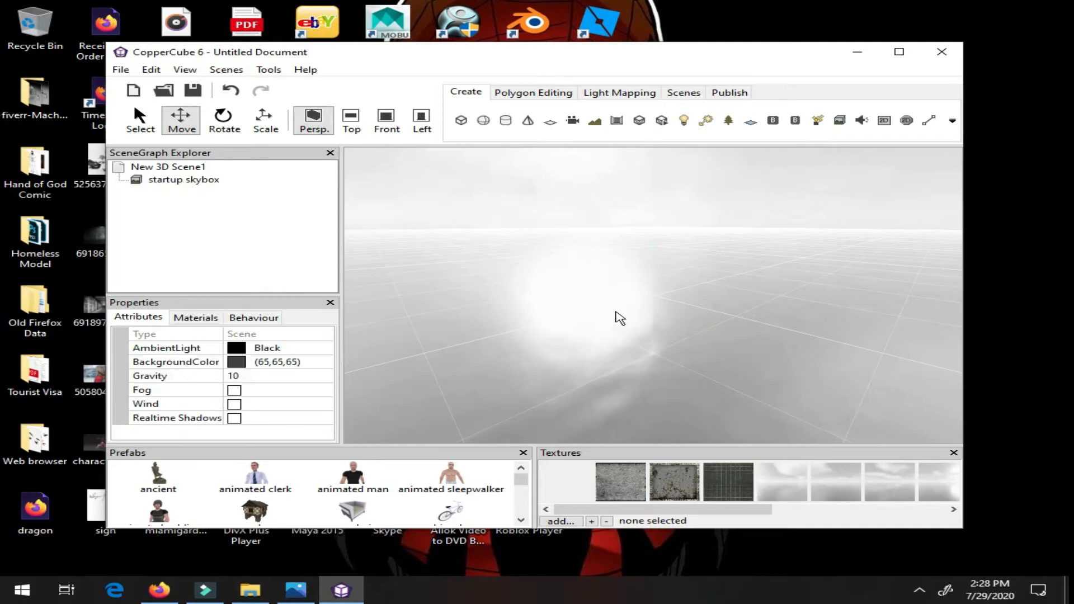
mouse_move(658, 315)
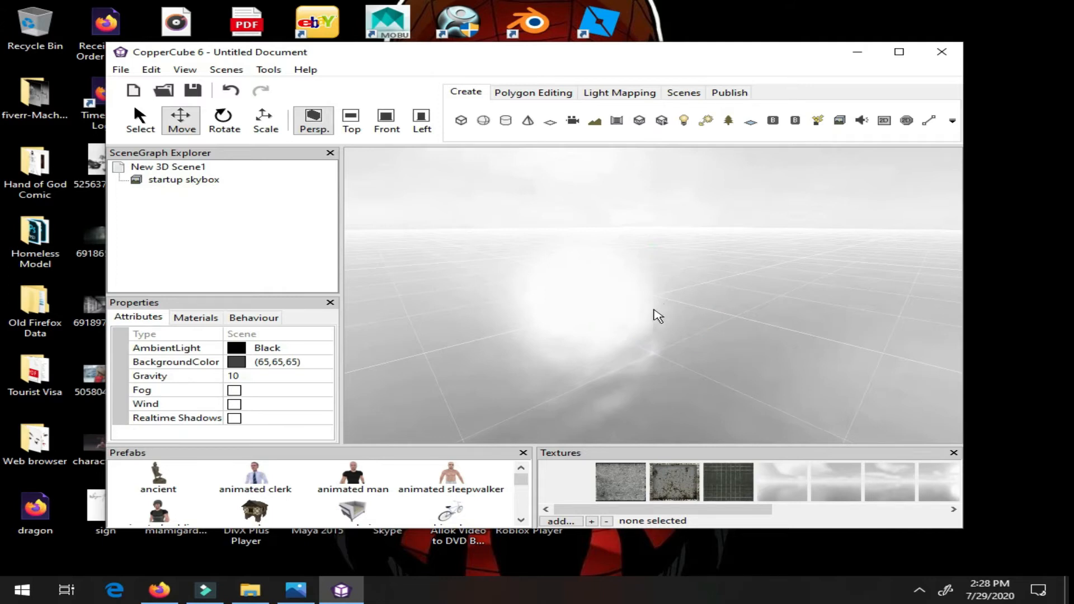
mouse_move(899, 51)
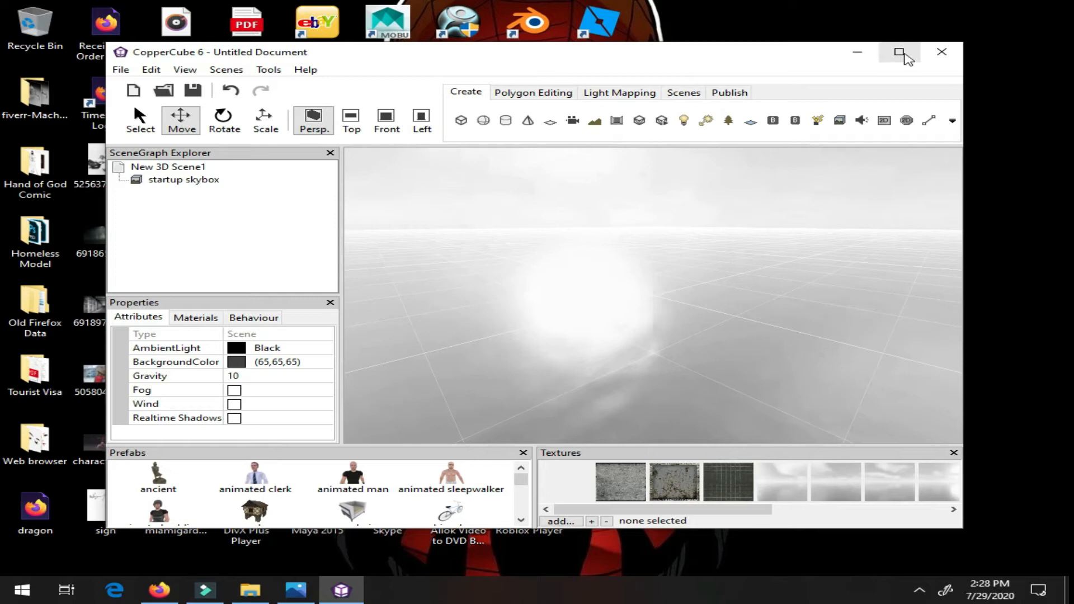
Step: Maximize the CopperCube editor window
left_click(901, 51)
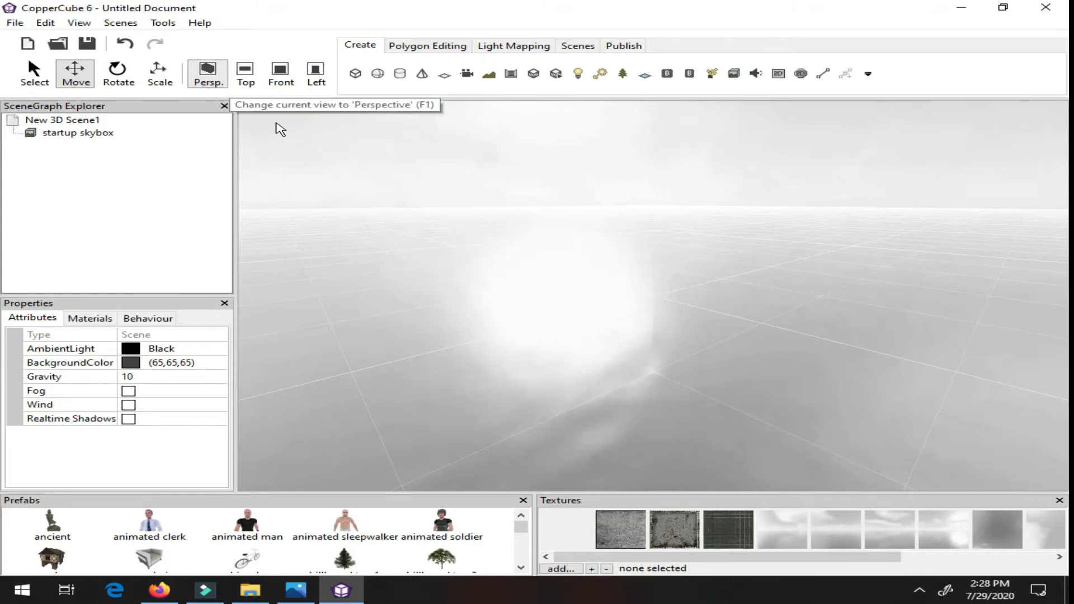
mouse_move(292, 133)
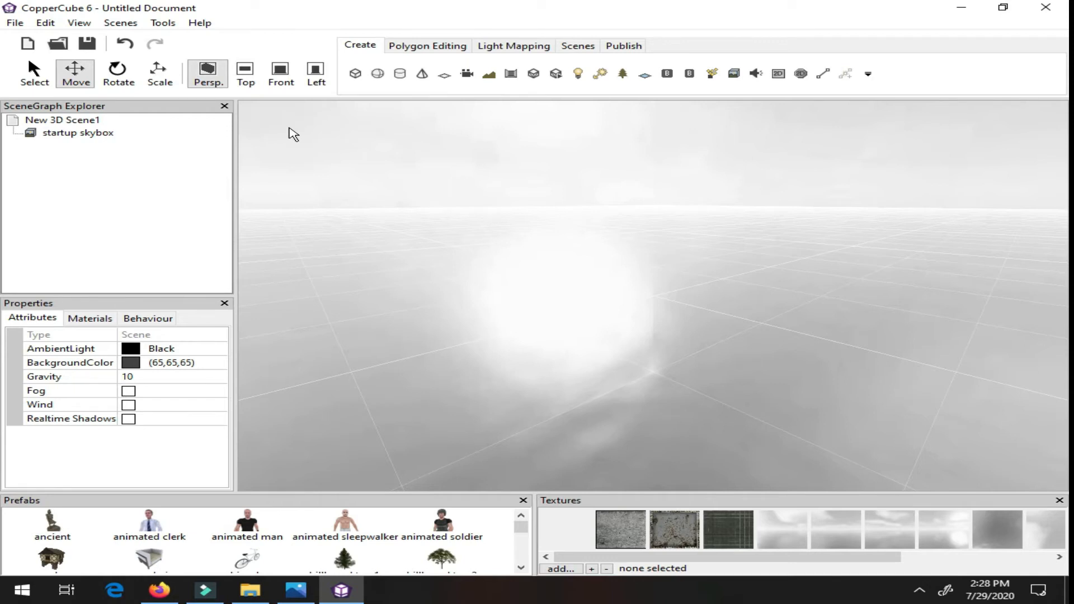
mouse_move(264, 592)
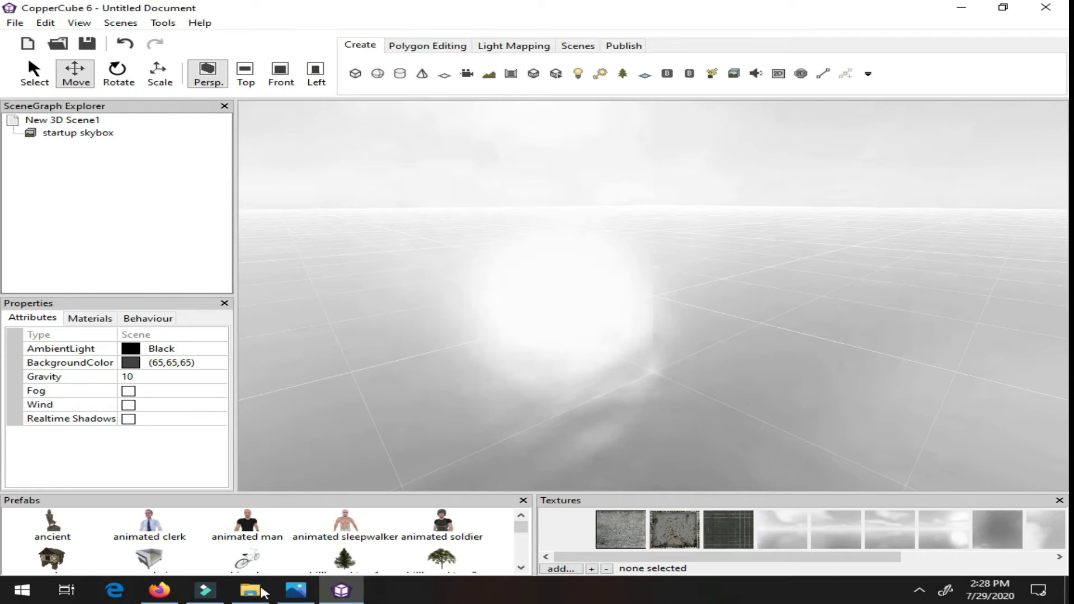
Step: Browse NINJA > uploads_files_1986562_pbr_spec > pbr_spec and open Ninja_Diffuse in Photos
left_click(251, 589)
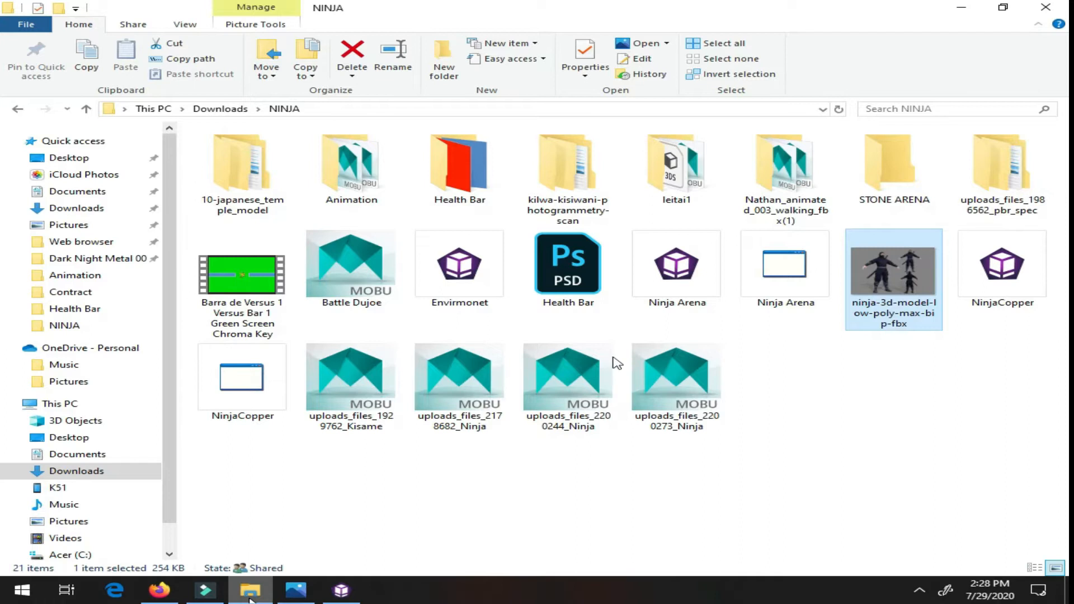
mouse_move(939, 229)
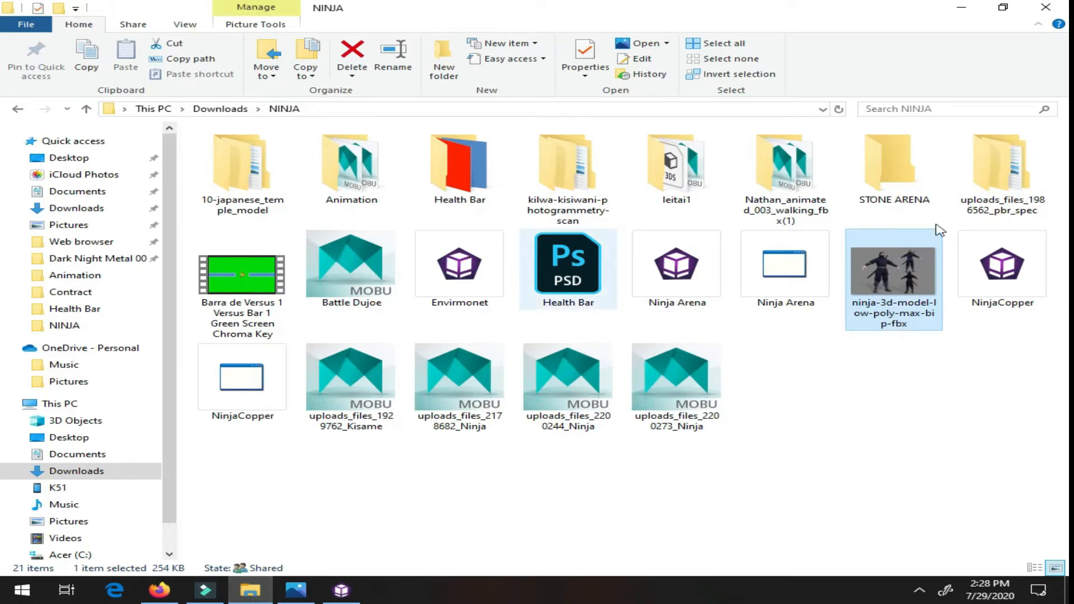
left_click(1001, 162)
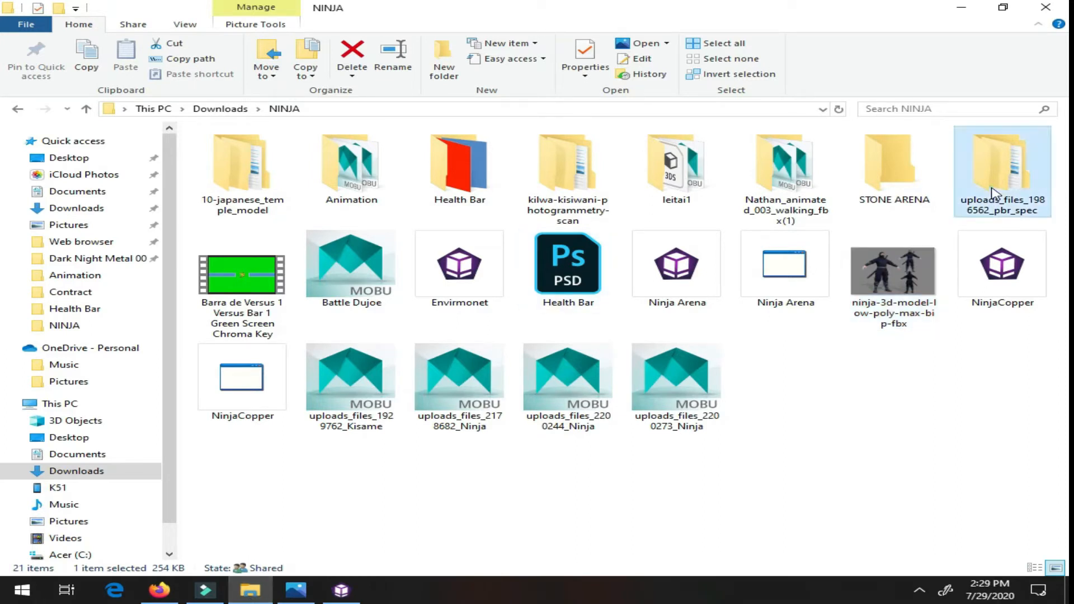
double_click(1001, 164)
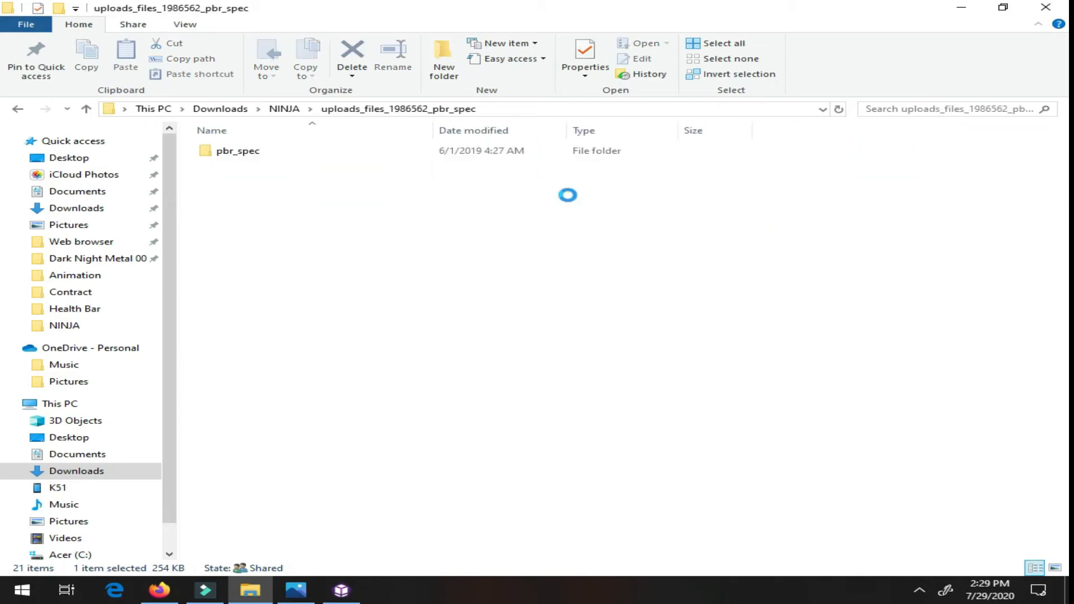
left_click(238, 151)
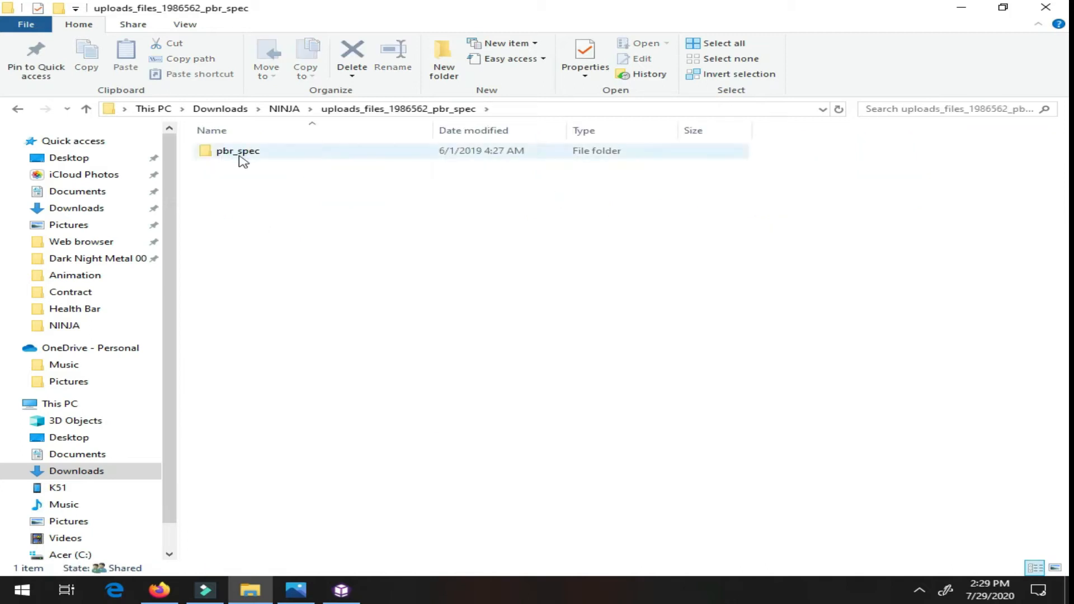
left_click(238, 150)
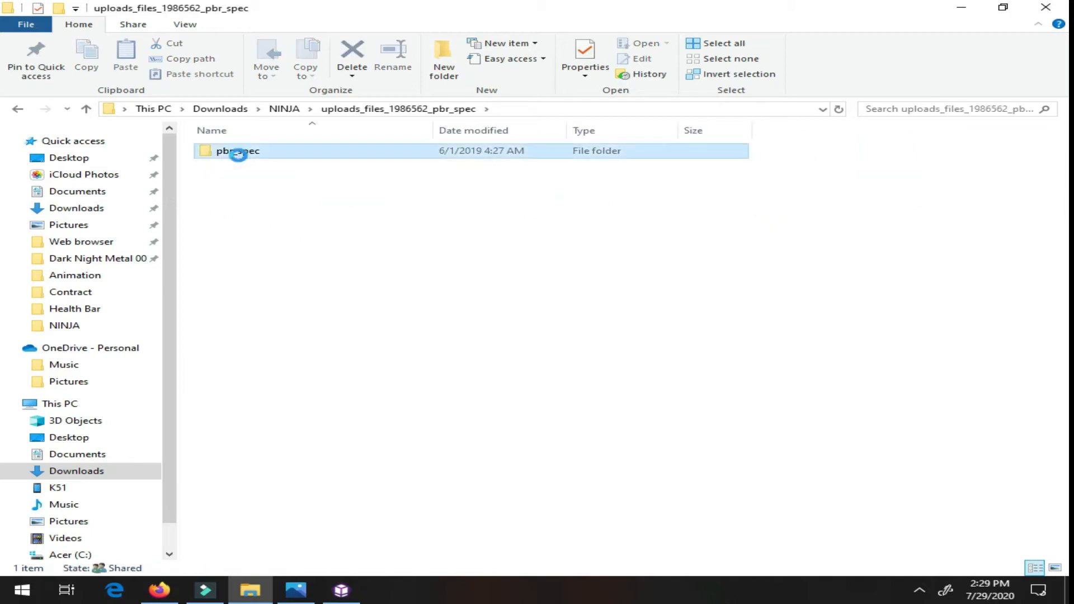
double_click(236, 150)
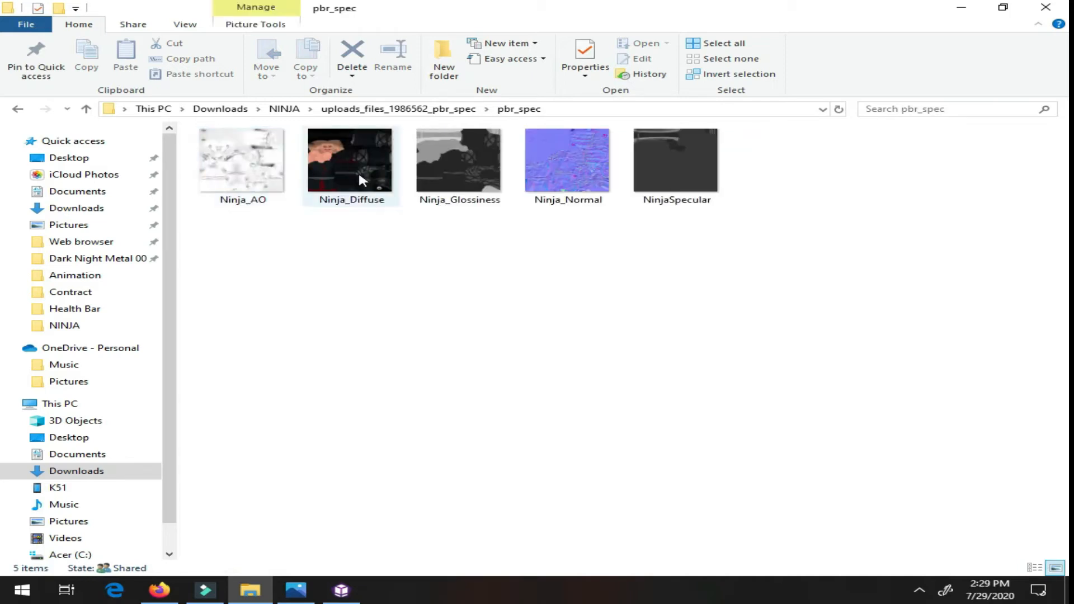
left_click(351, 159)
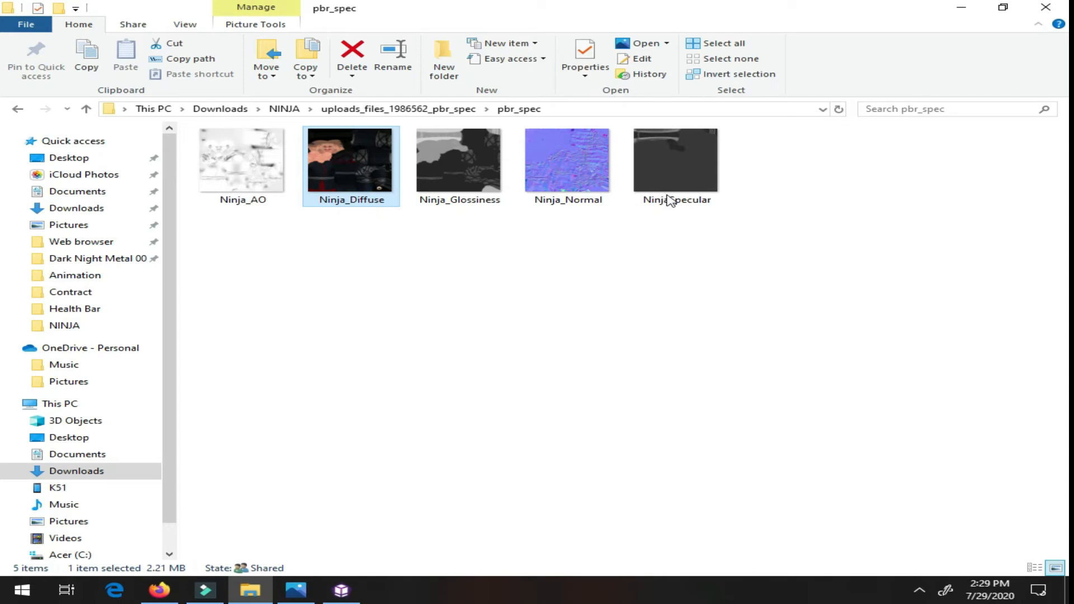
double_click(352, 160)
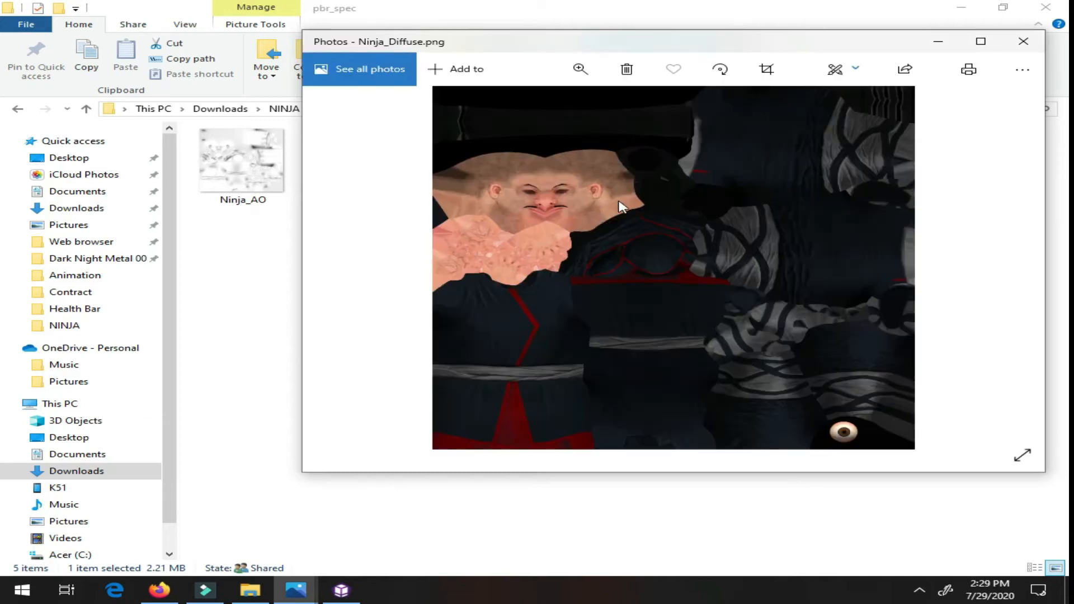
mouse_move(846, 157)
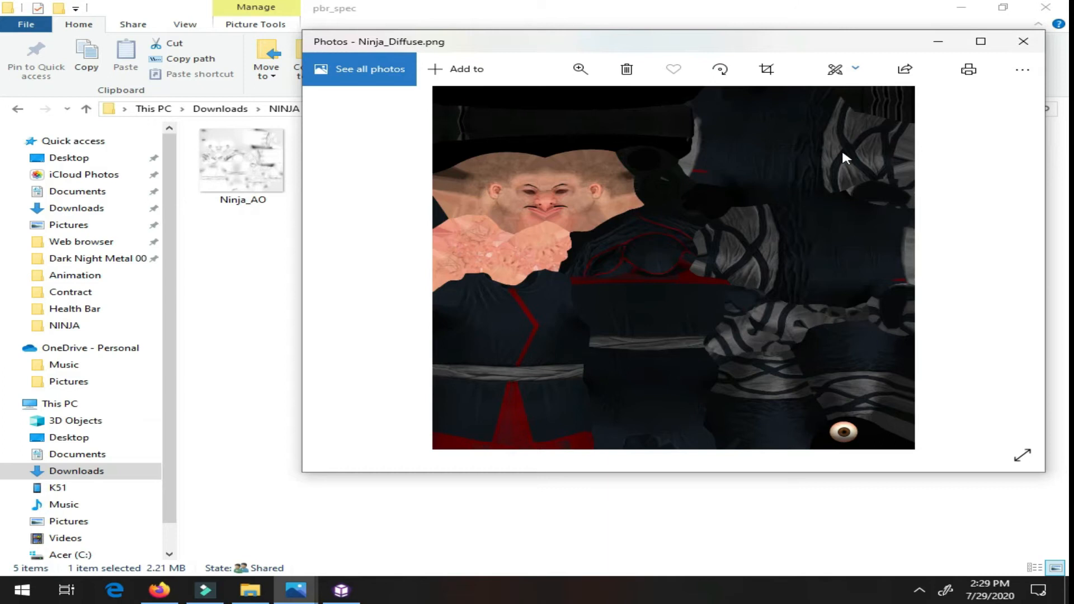
mouse_move(549, 245)
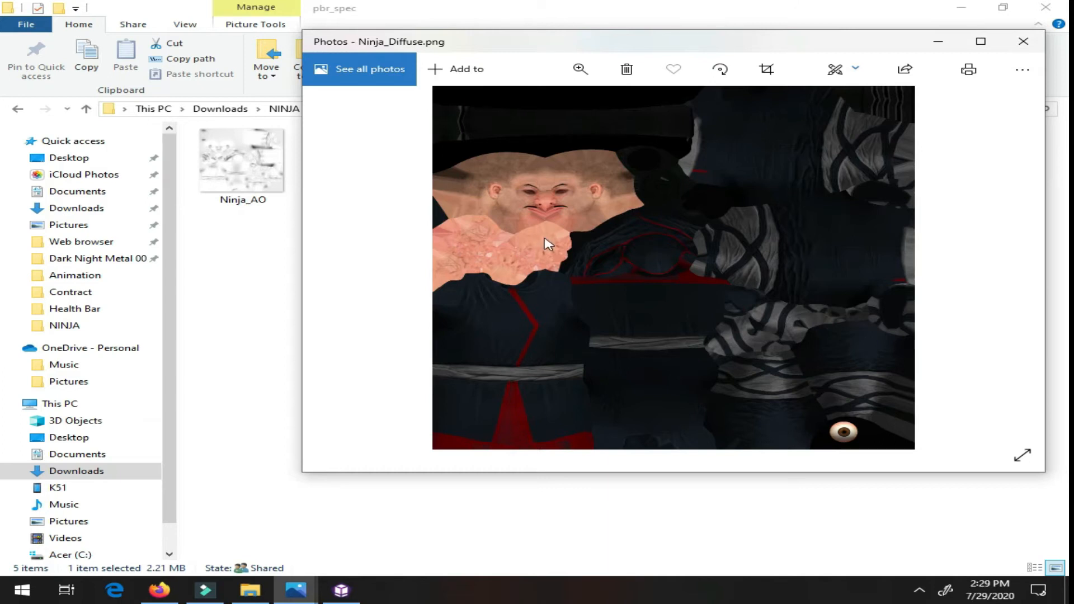
mouse_move(834, 195)
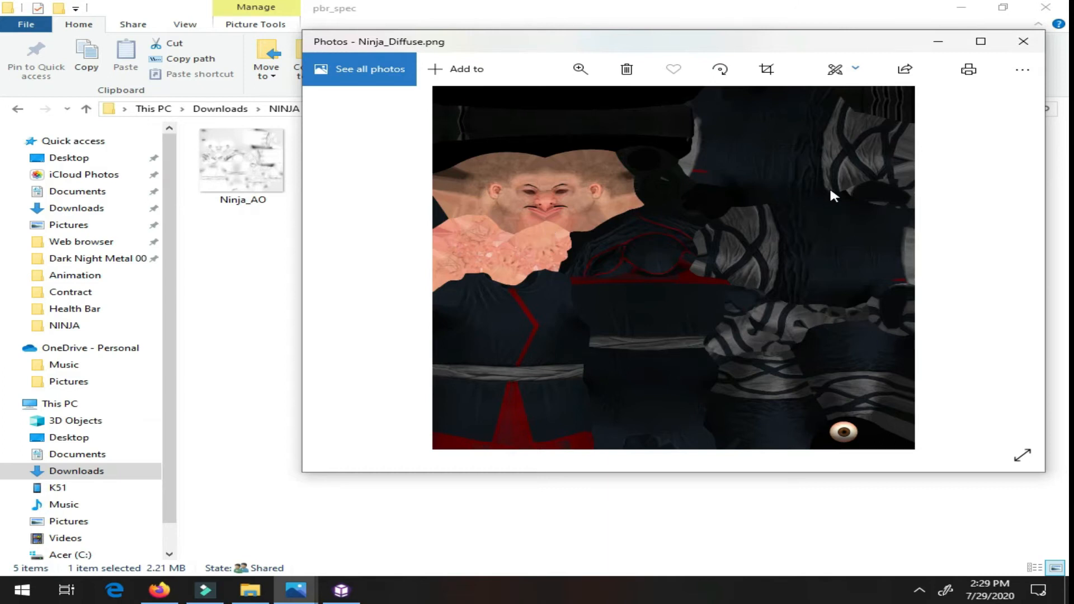
mouse_move(527, 134)
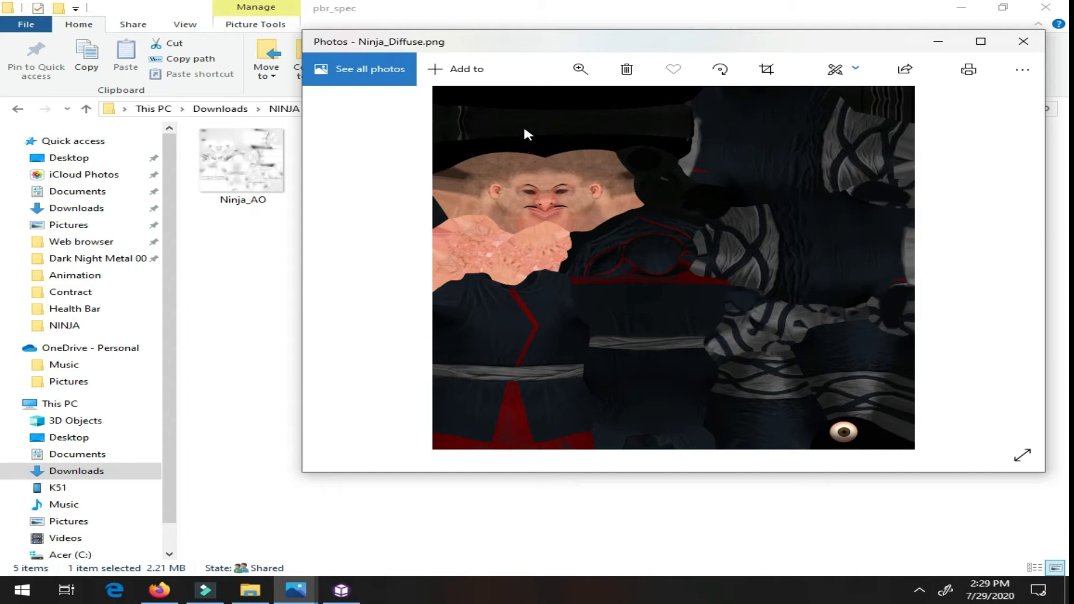
mouse_move(668, 401)
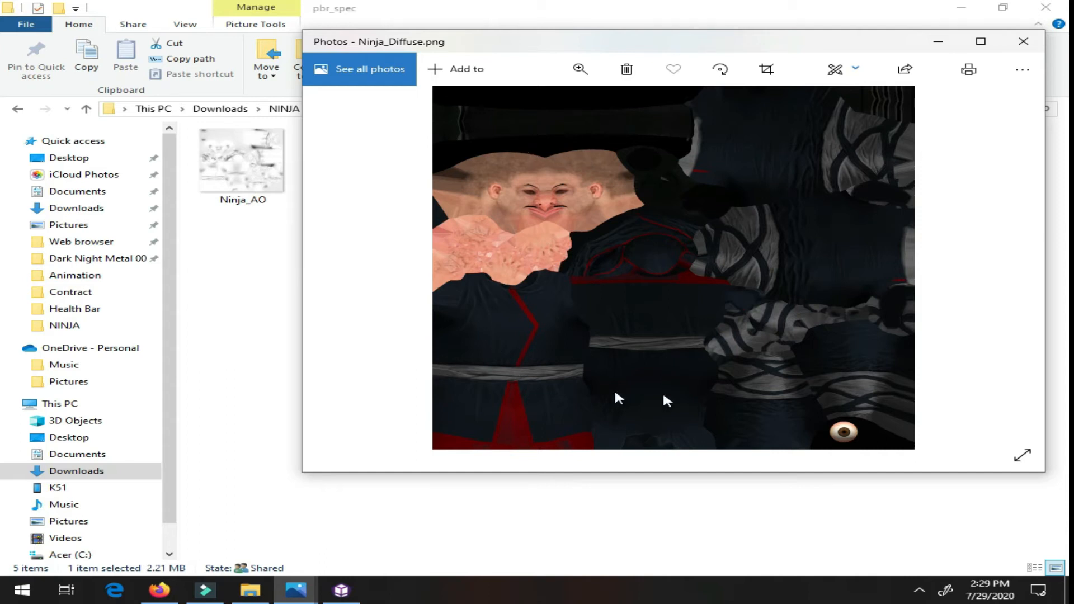
mouse_move(794, 383)
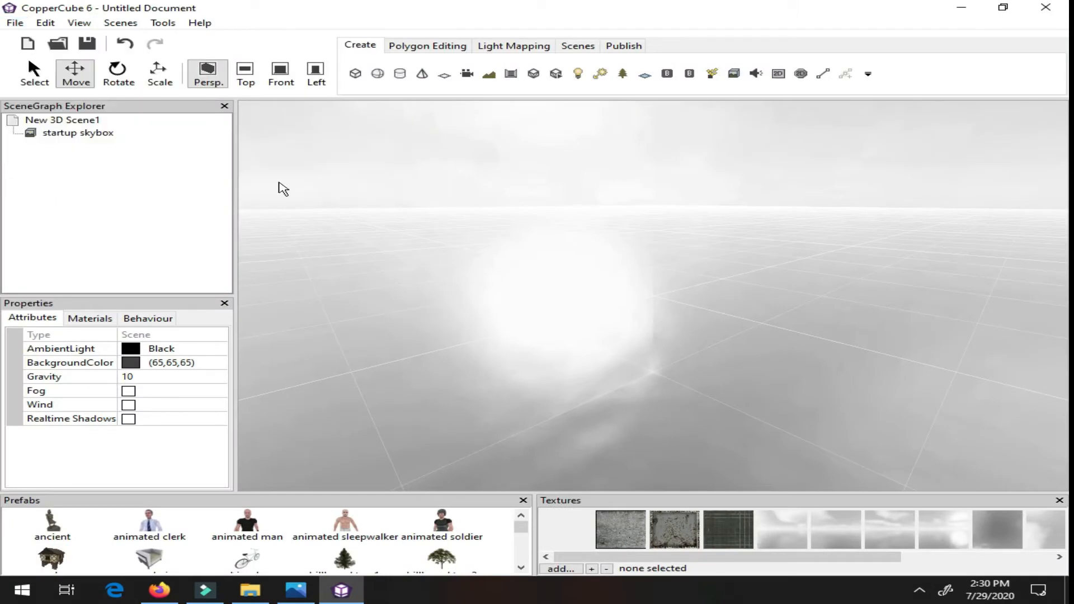
Step: Import uploads_files_2200273_Ninja from the Downloads NINJA folder as a static mesh
left_click(13, 22)
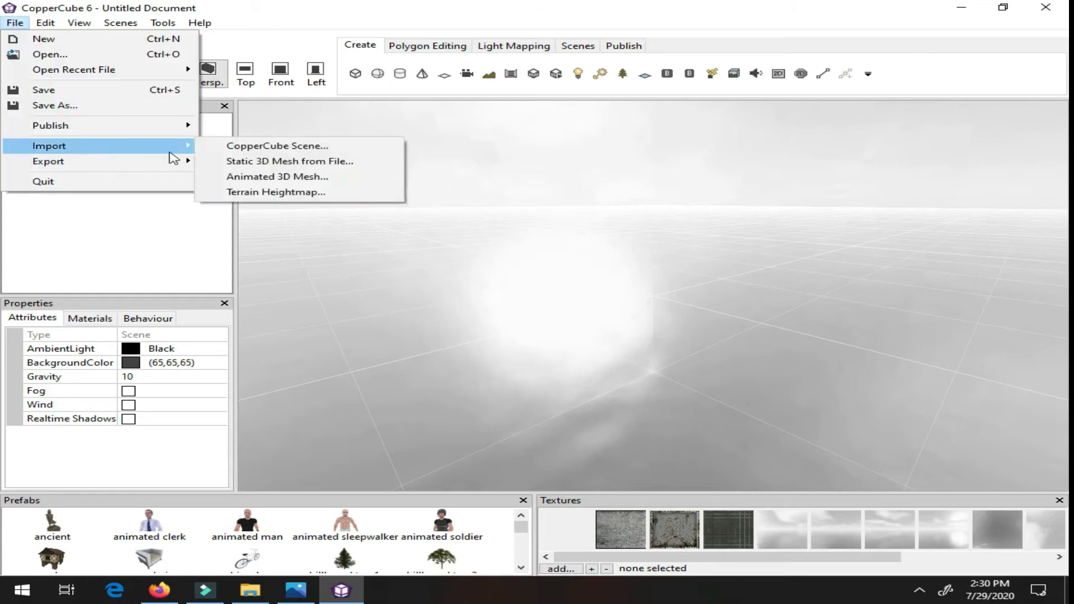
mouse_move(288, 161)
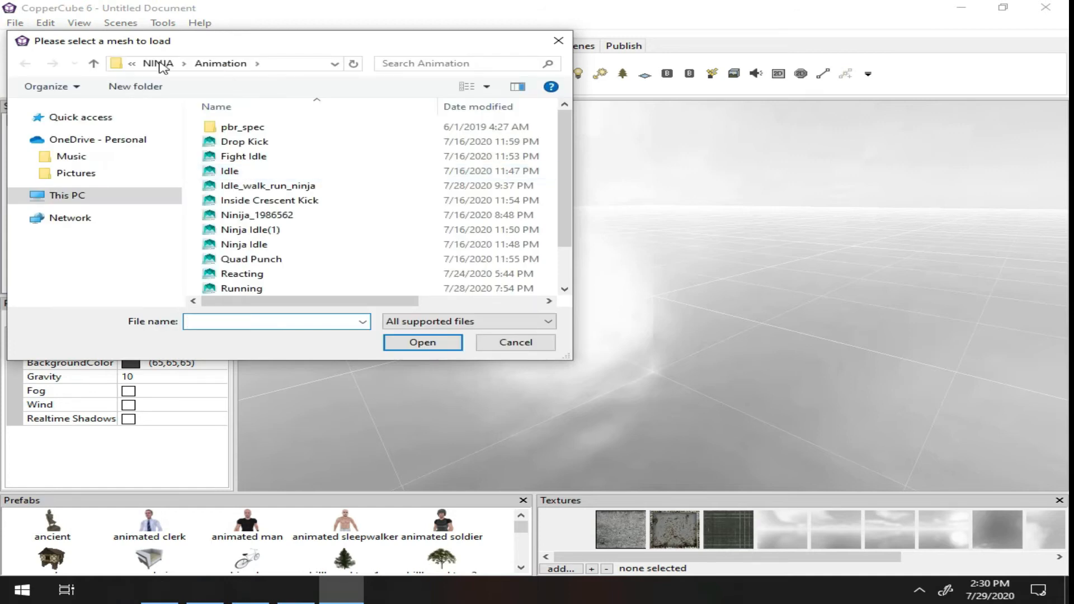
left_click(67, 195)
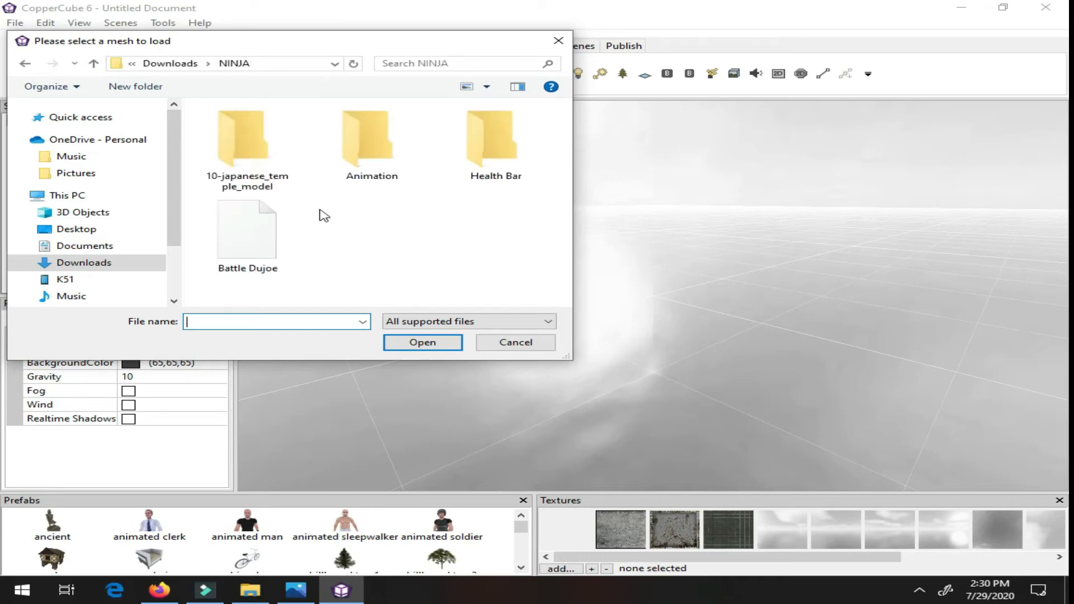
scroll("down", 3)
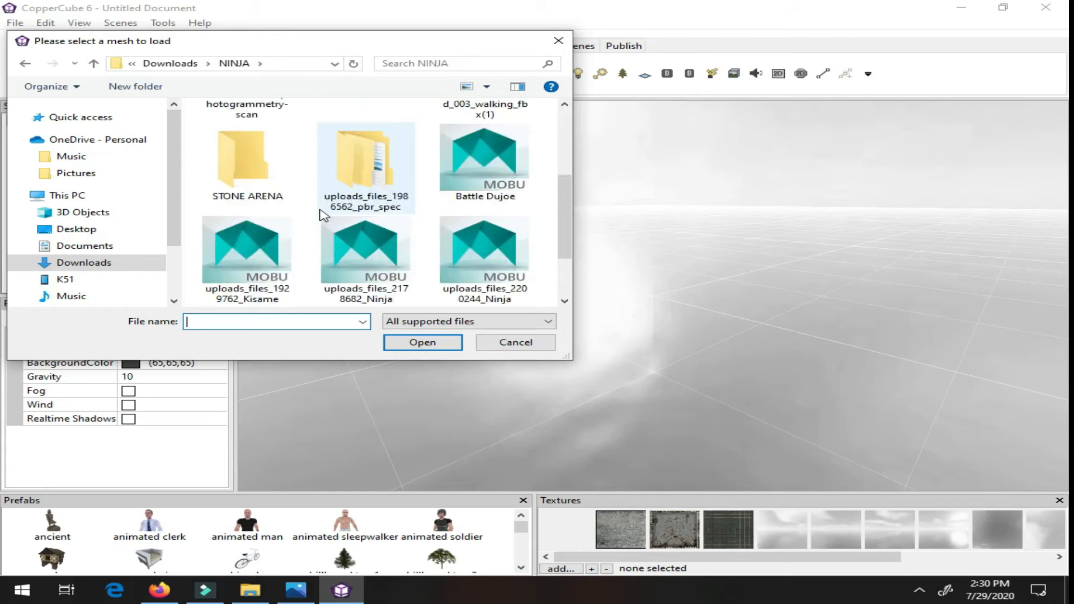
scroll("down", 3)
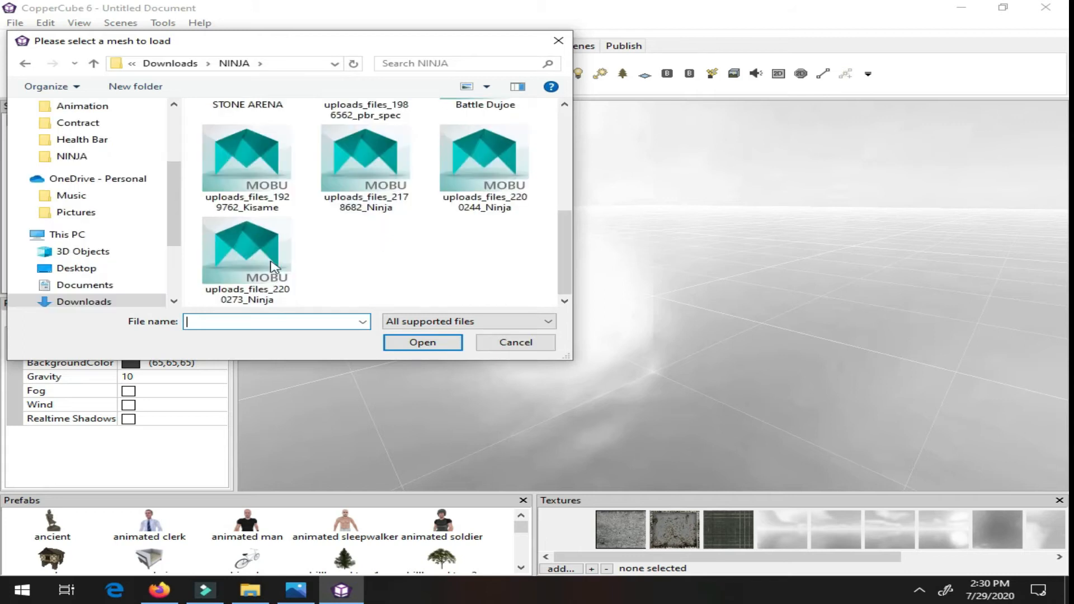
left_click(247, 254)
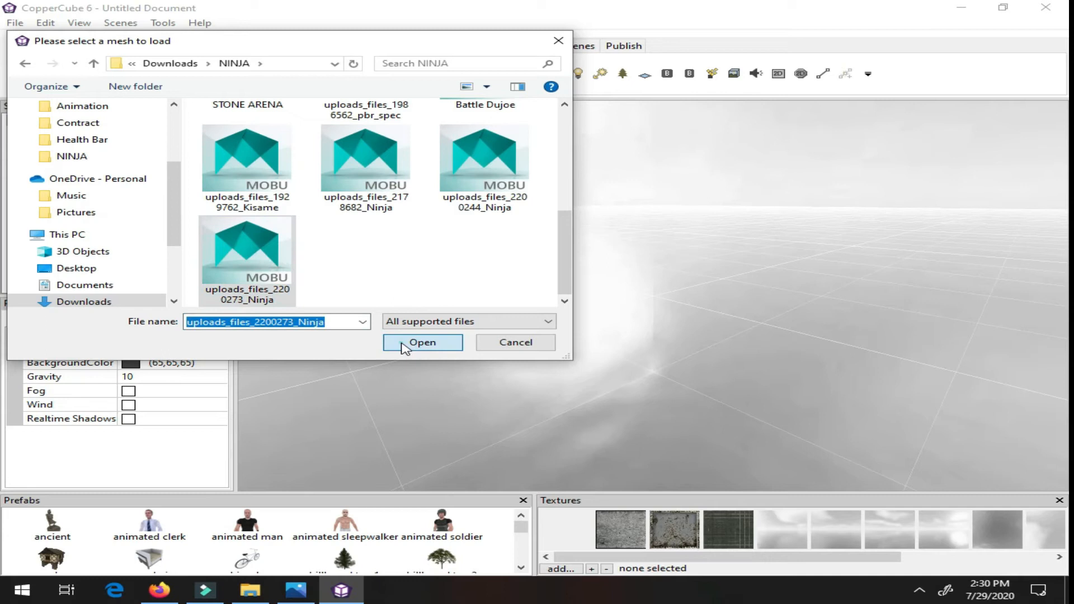
left_click(422, 342)
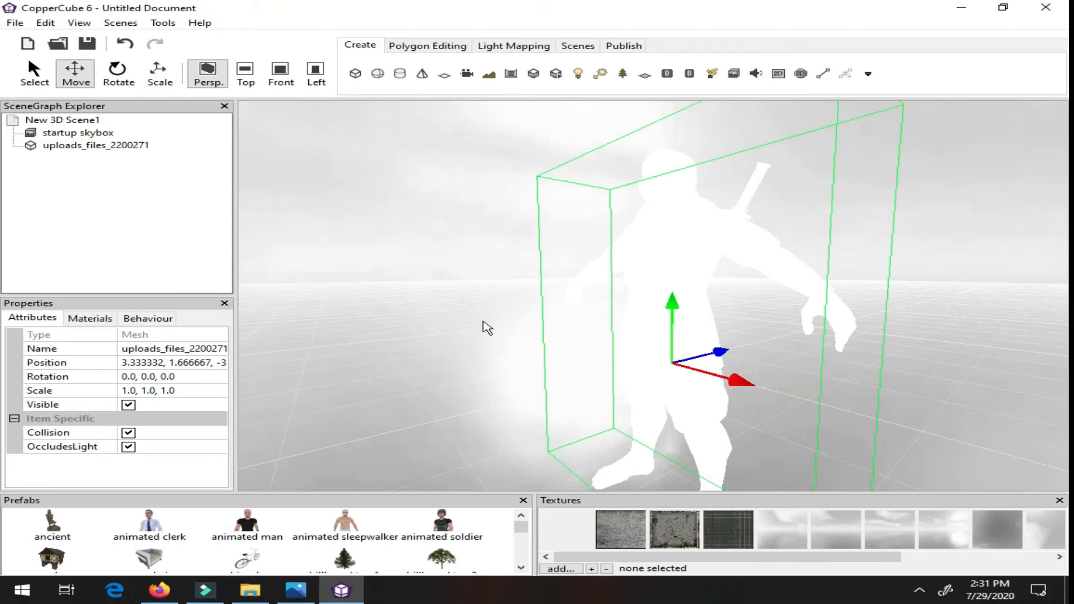
mouse_move(40, 329)
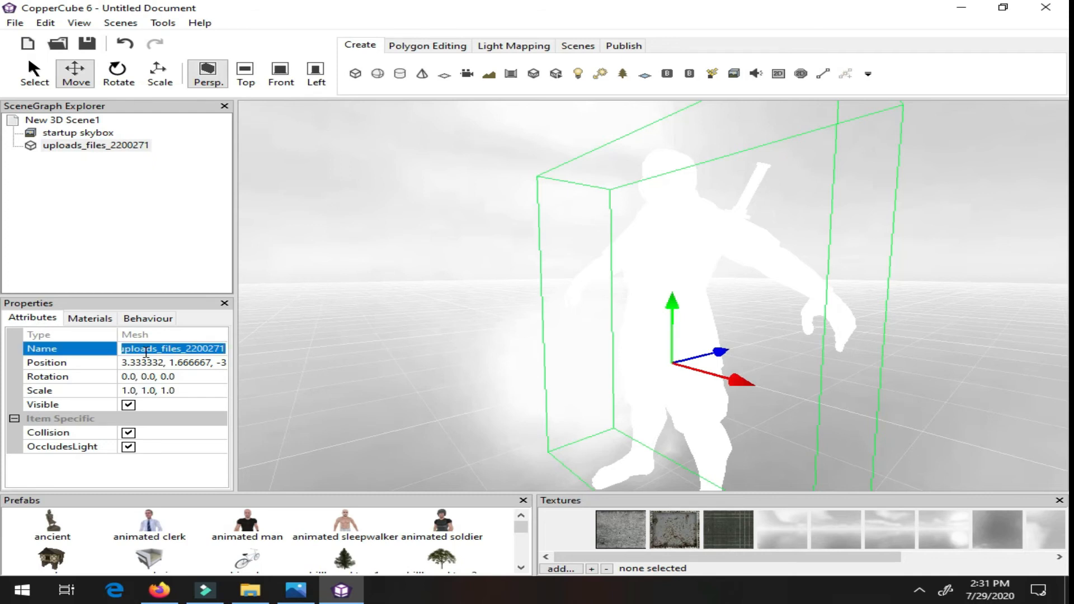
type("nin")
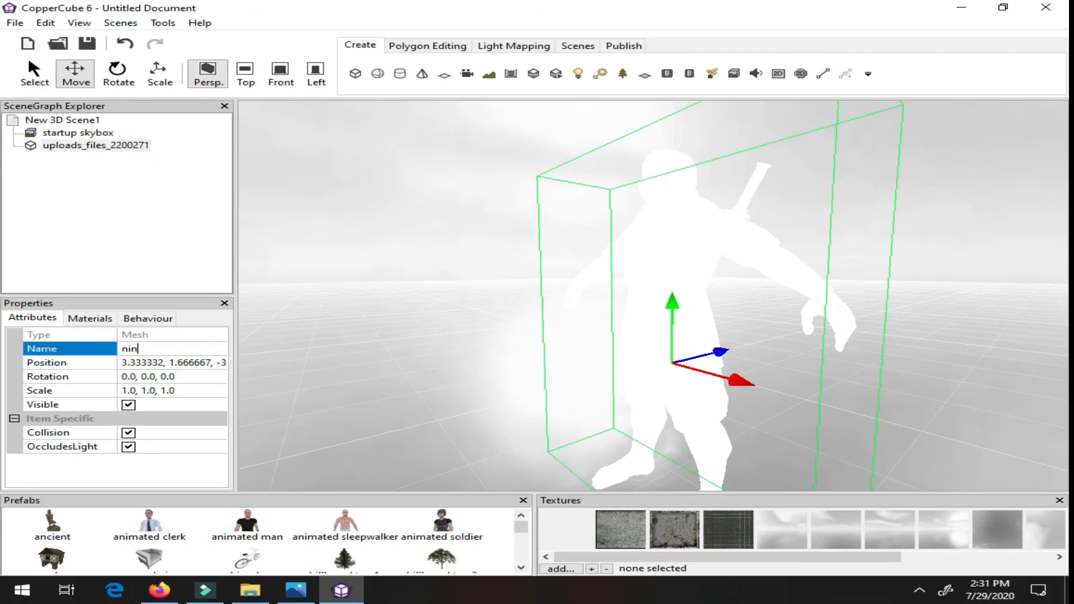
type("ja")
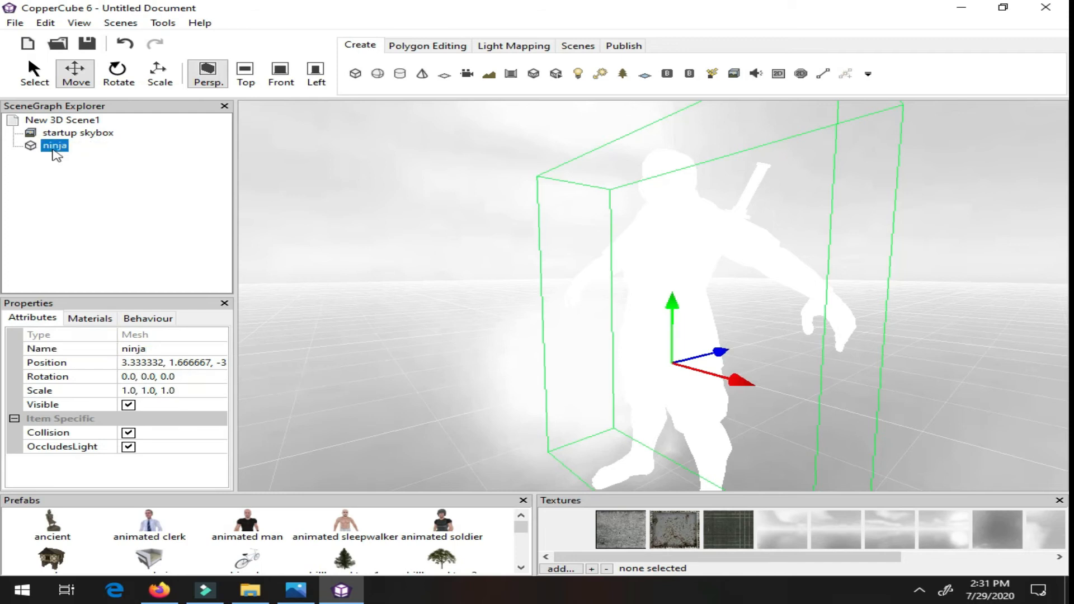
left_click(62, 119)
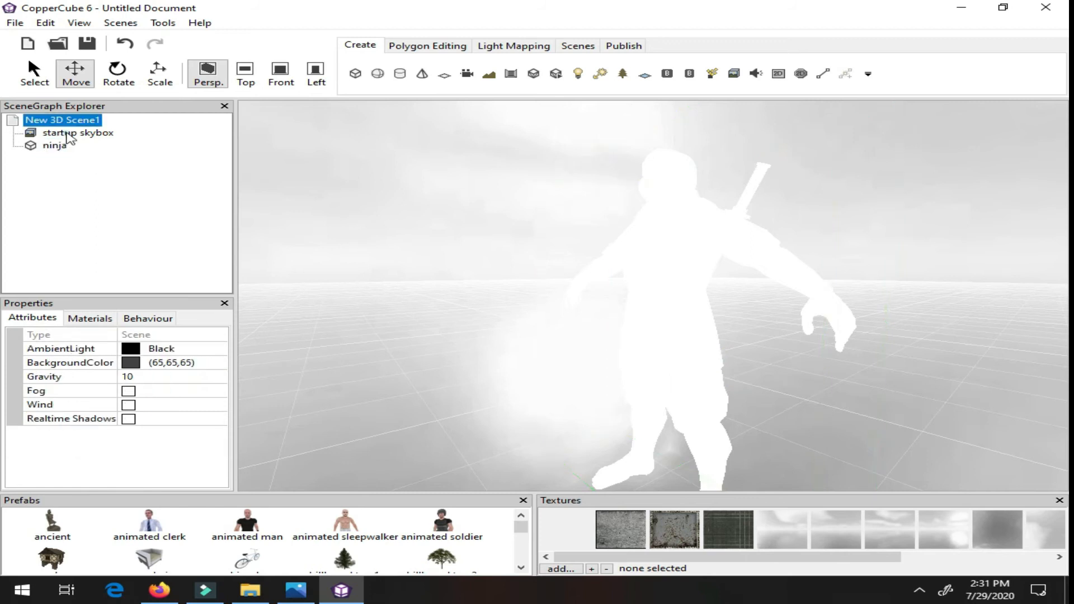
left_click(55, 146)
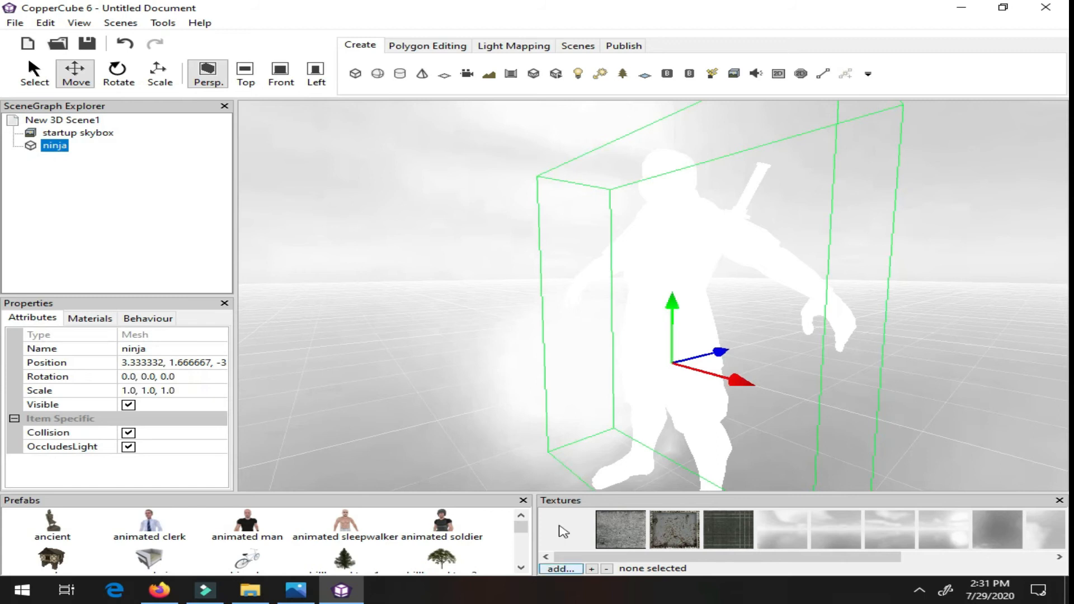
mouse_move(560, 513)
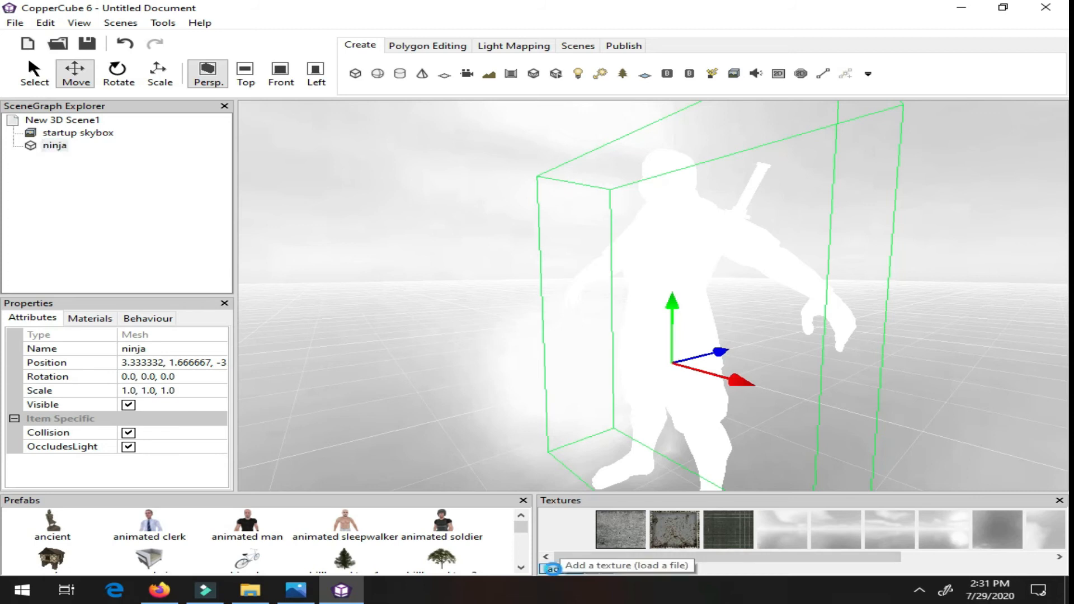
Step: Add Ninja_Diffuse from the uploads_files pbr_spec folder to the Textures panel
left_click(552, 570)
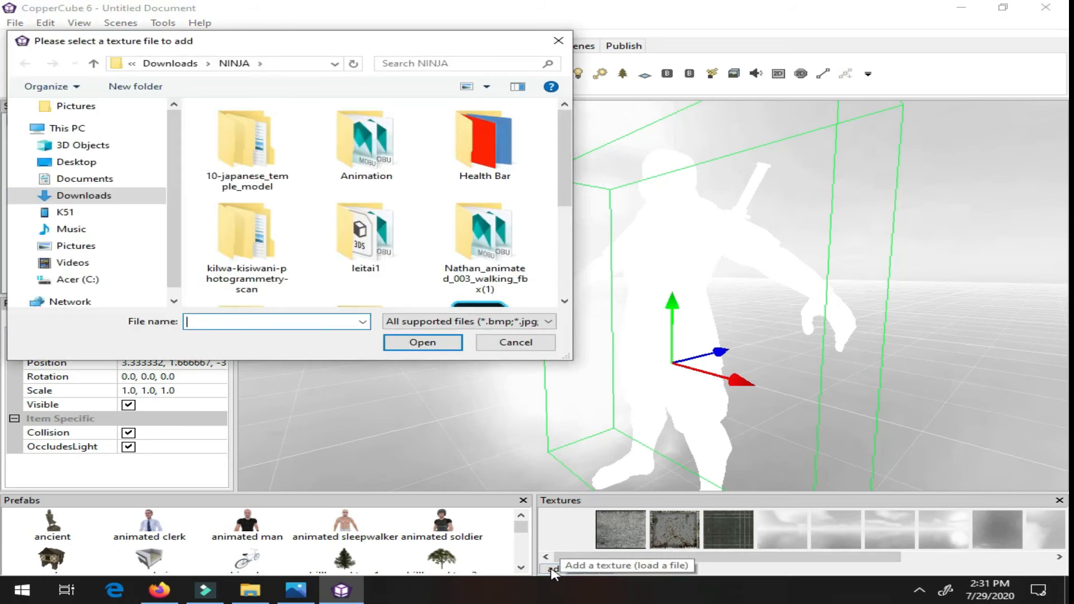
scroll("up", 3)
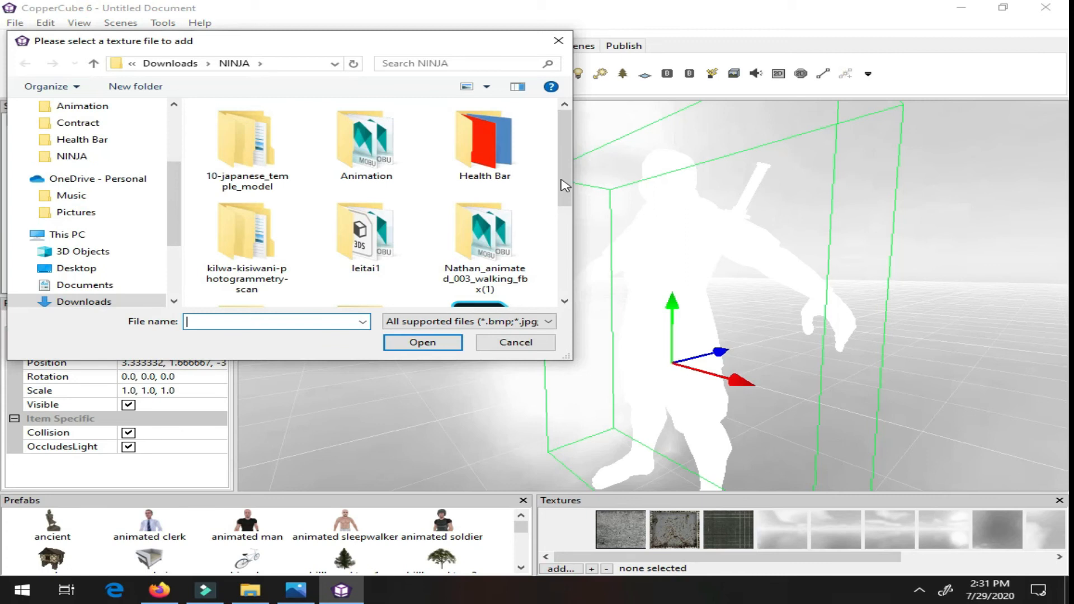
scroll("down", 3)
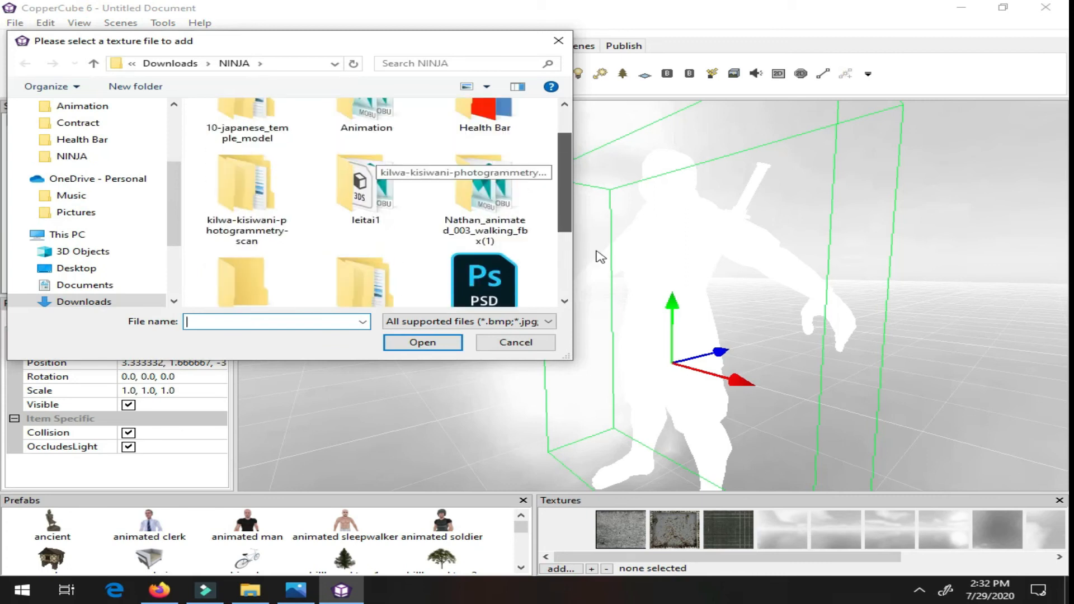
scroll("down", 3)
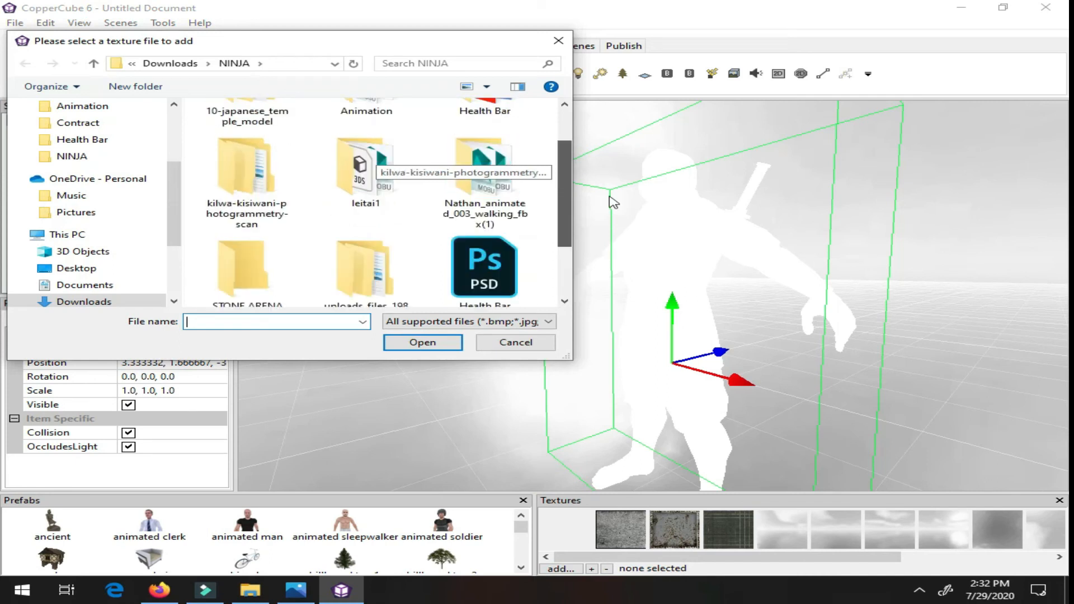
scroll("down", 3)
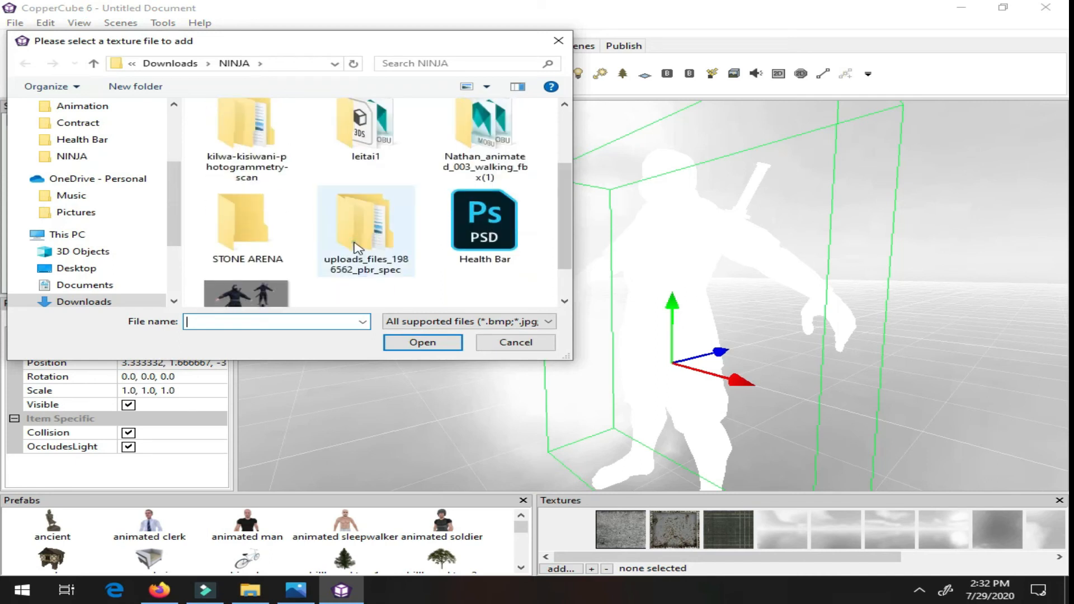
double_click(366, 219)
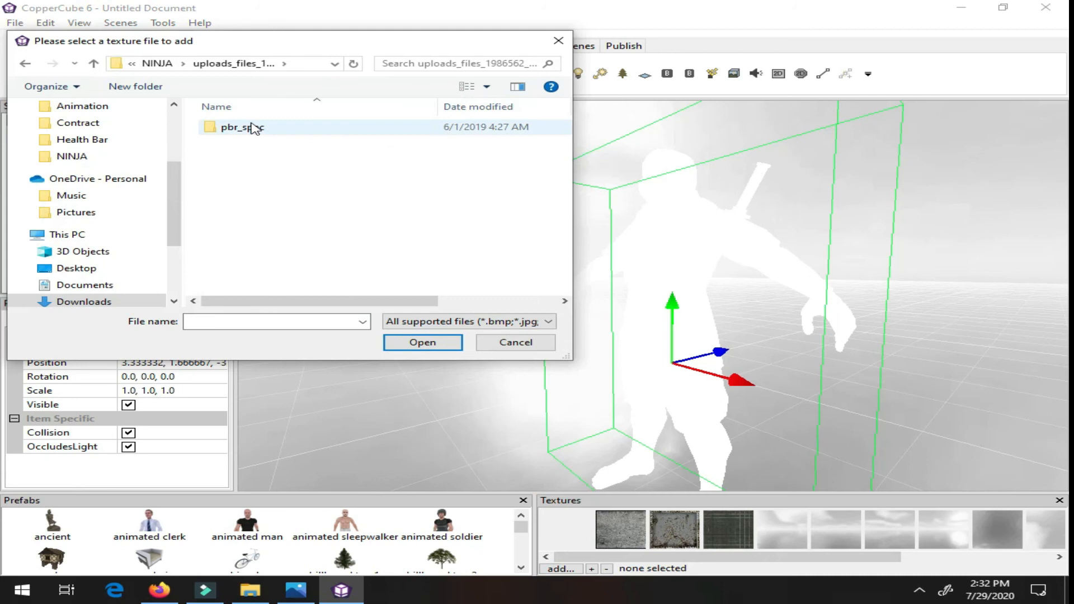
double_click(241, 127)
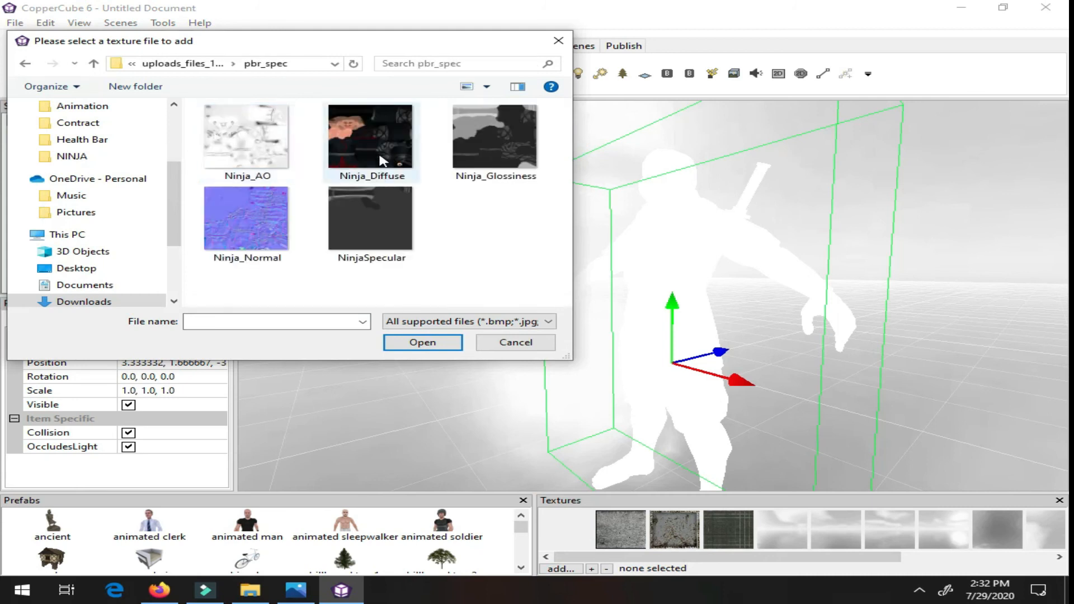
left_click(370, 137)
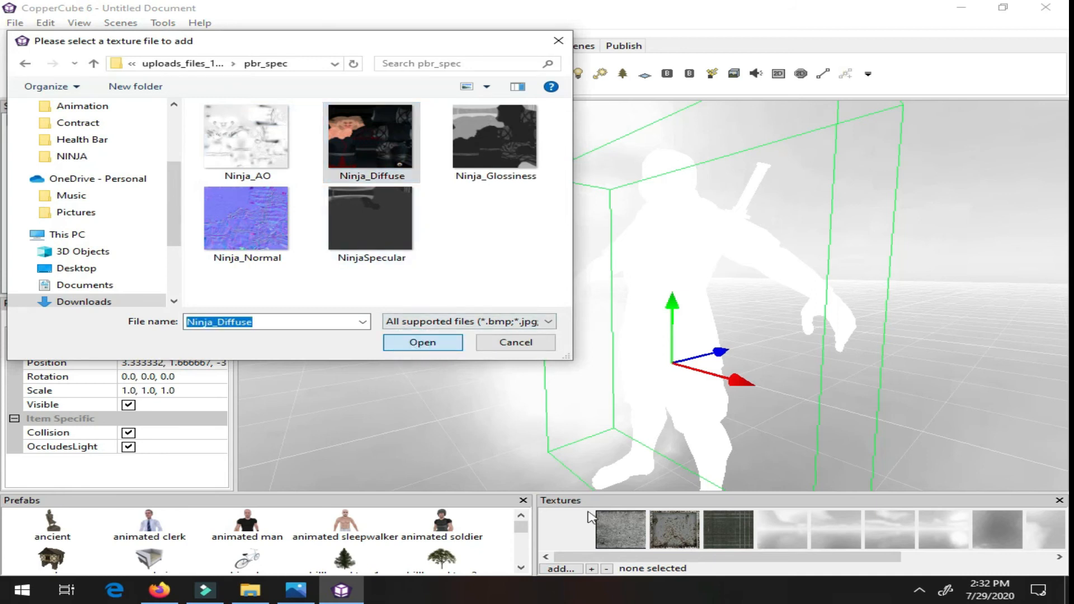
left_click(421, 342)
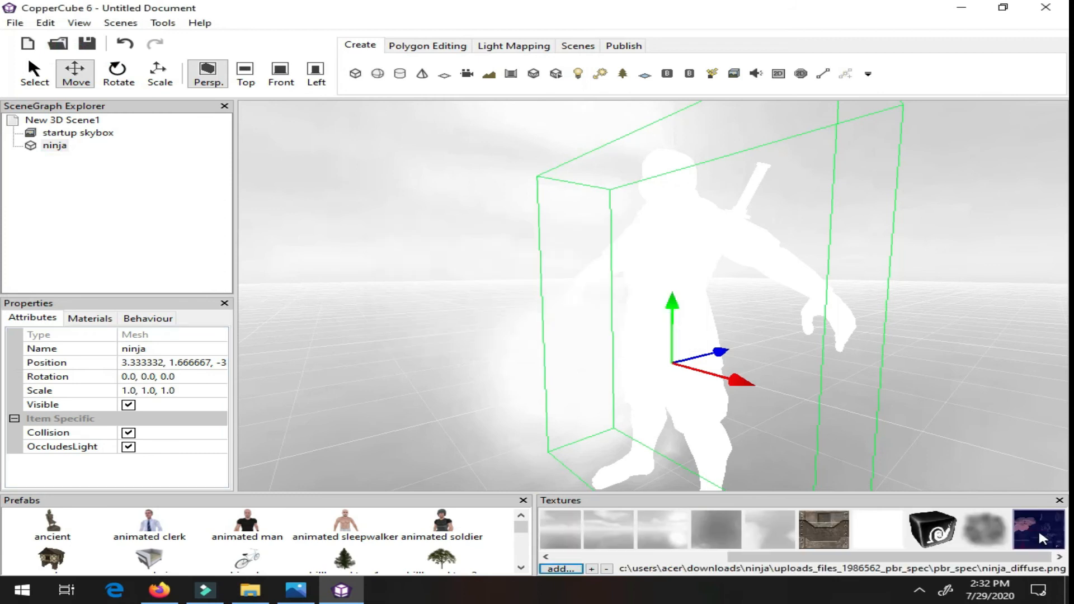
mouse_move(1035, 537)
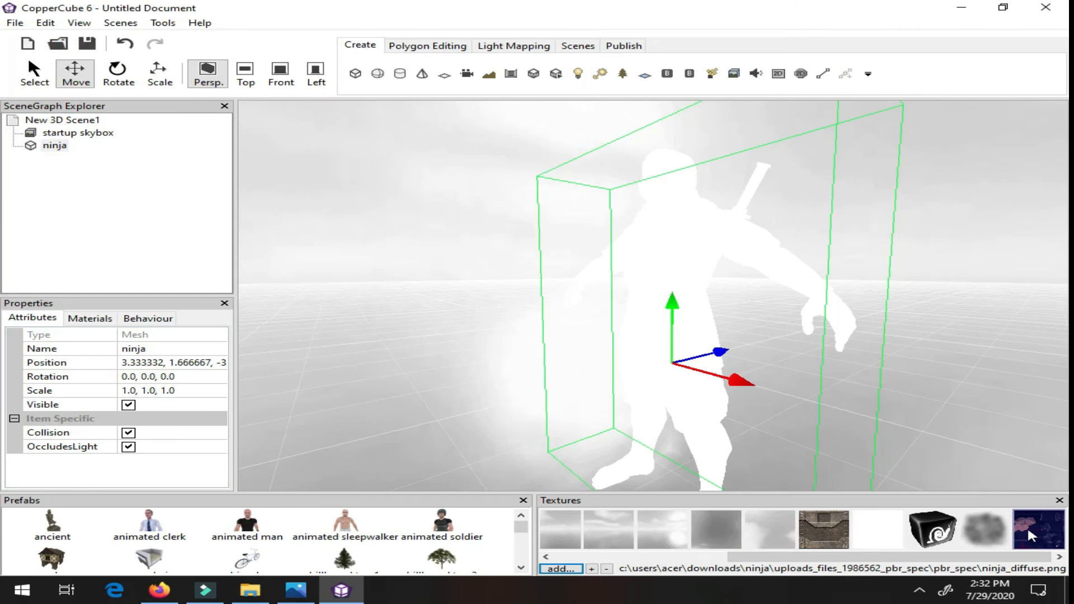
mouse_move(183, 388)
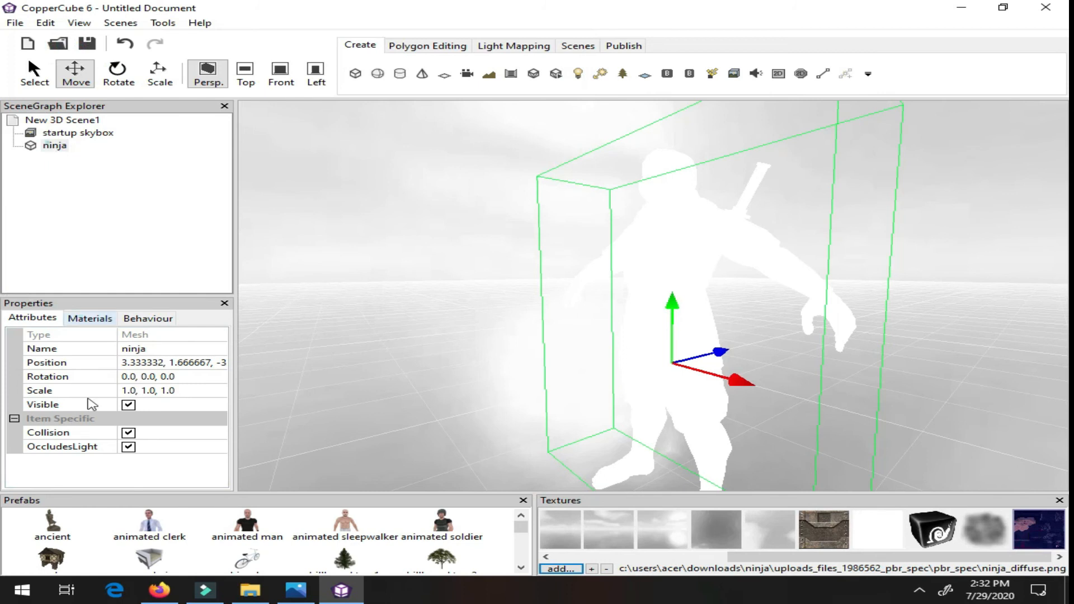
Step: Show the ninja model's material settings in the Properties panel
left_click(89, 318)
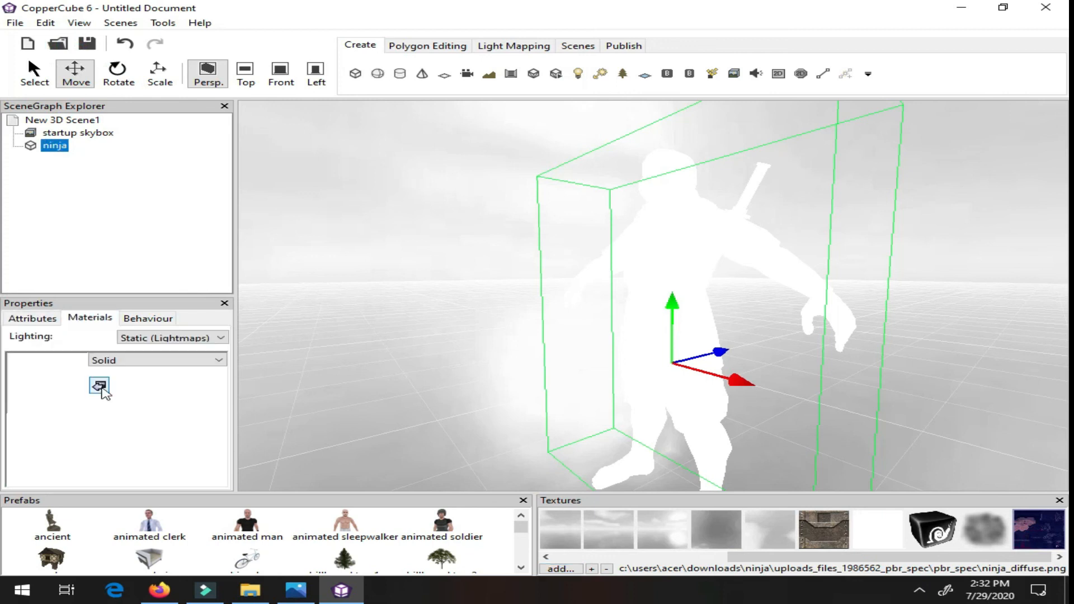
mouse_move(98, 385)
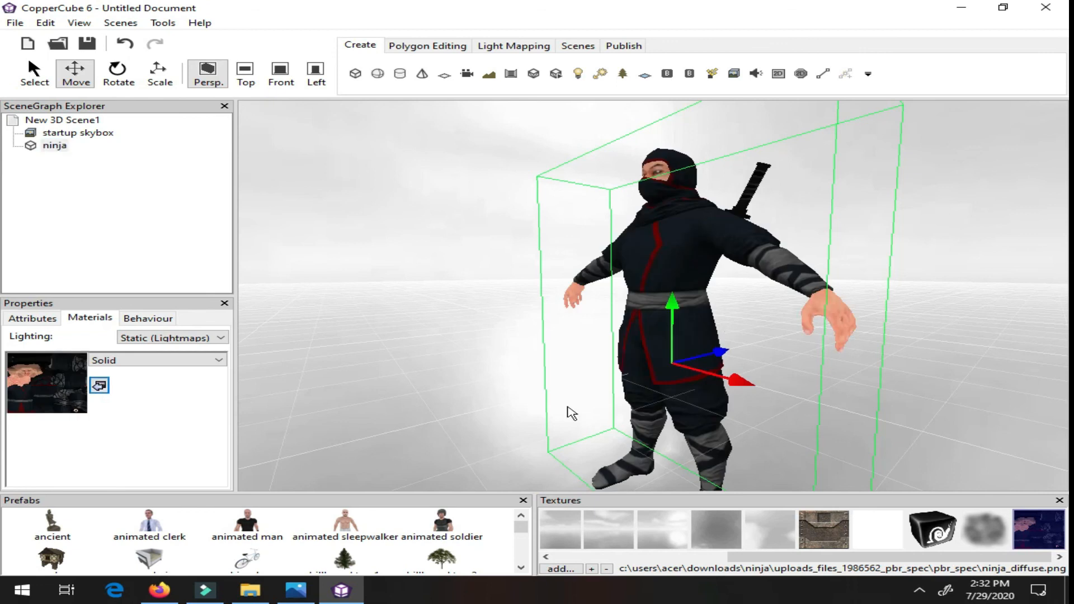
mouse_move(553, 419)
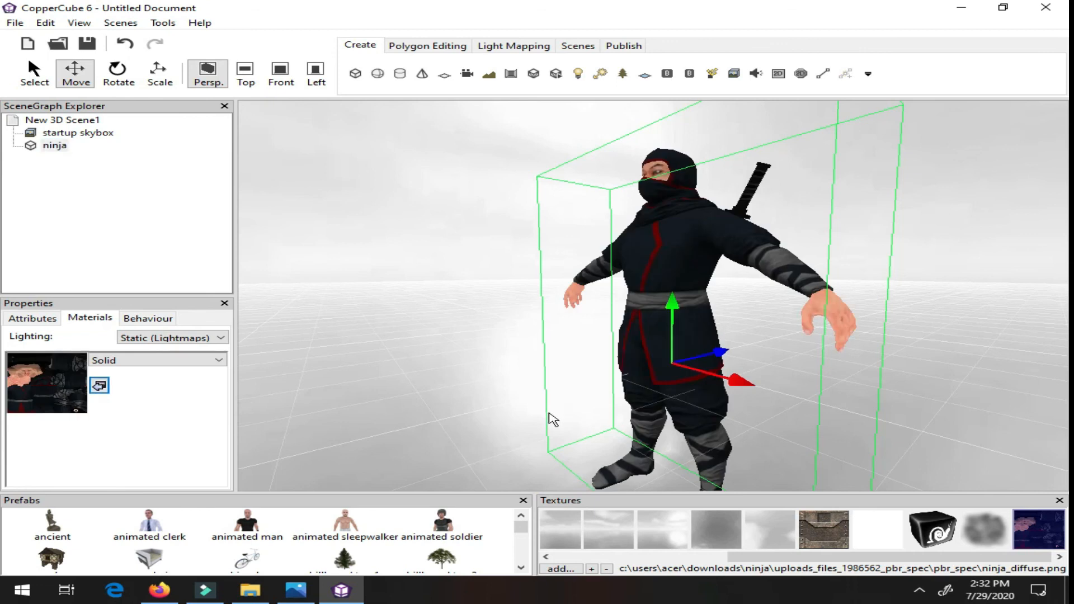
mouse_move(599, 359)
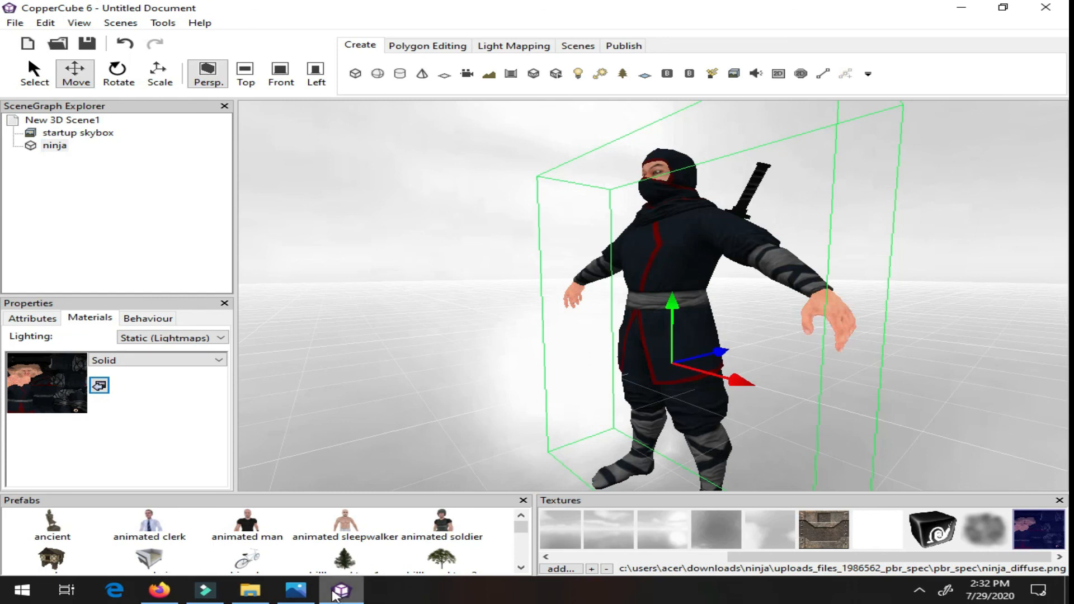
mouse_move(342, 590)
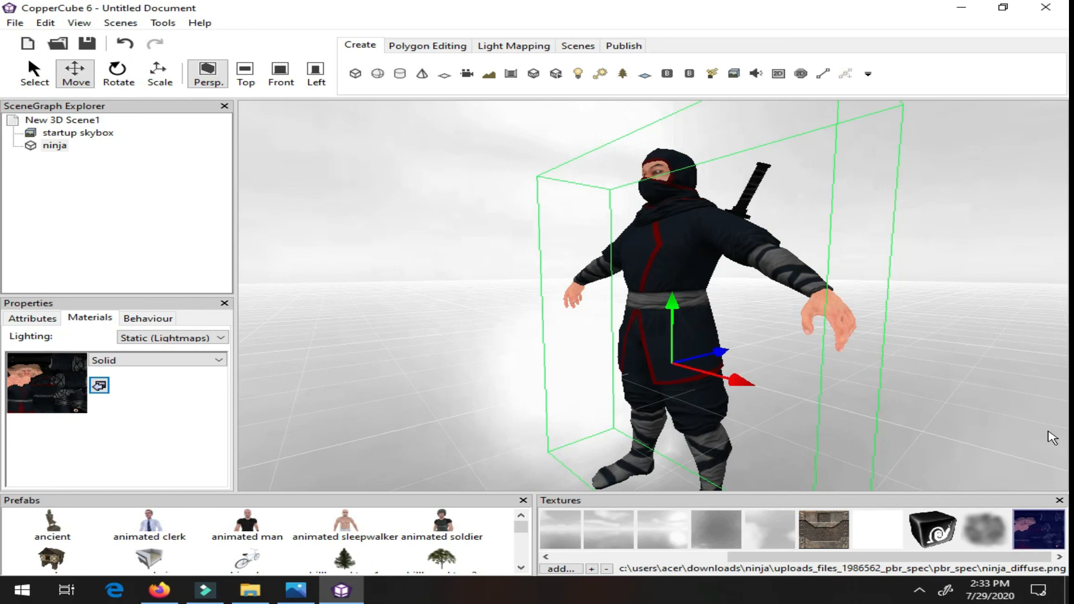
mouse_move(402, 567)
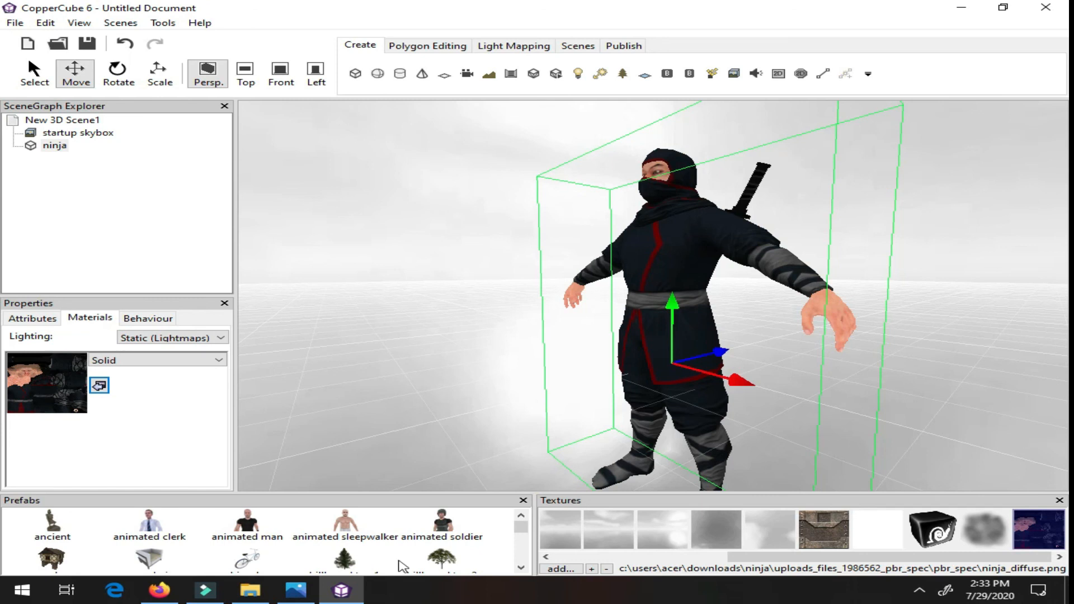